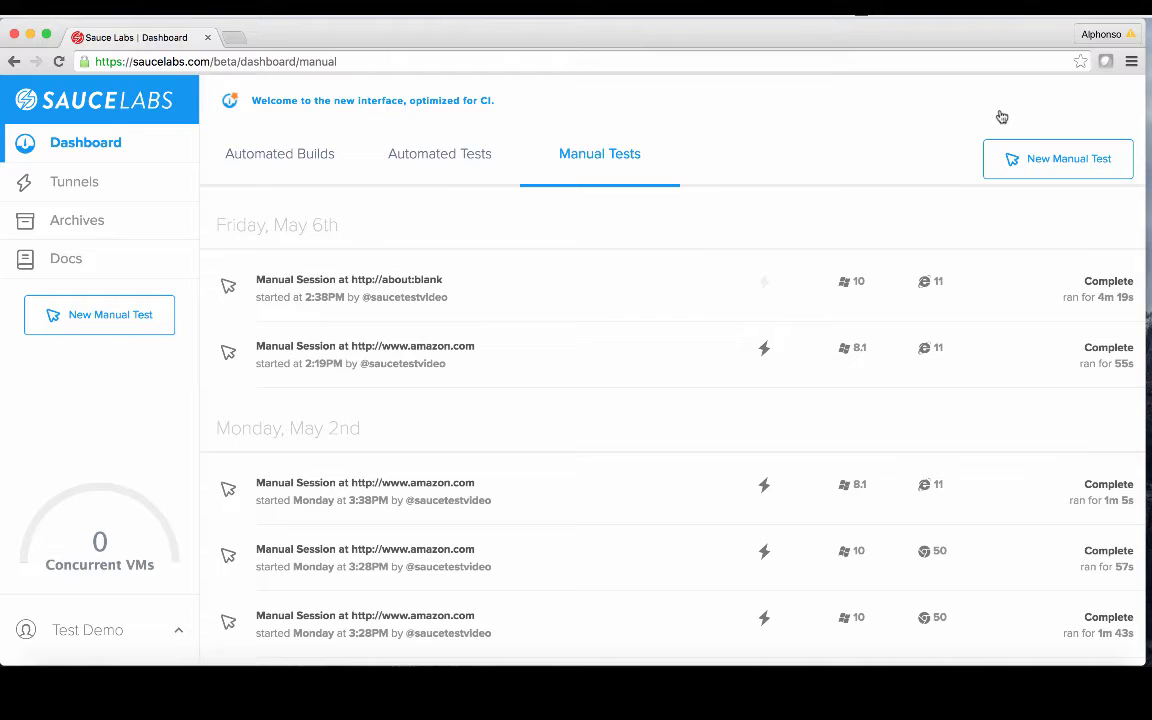
mouse_move(66, 258)
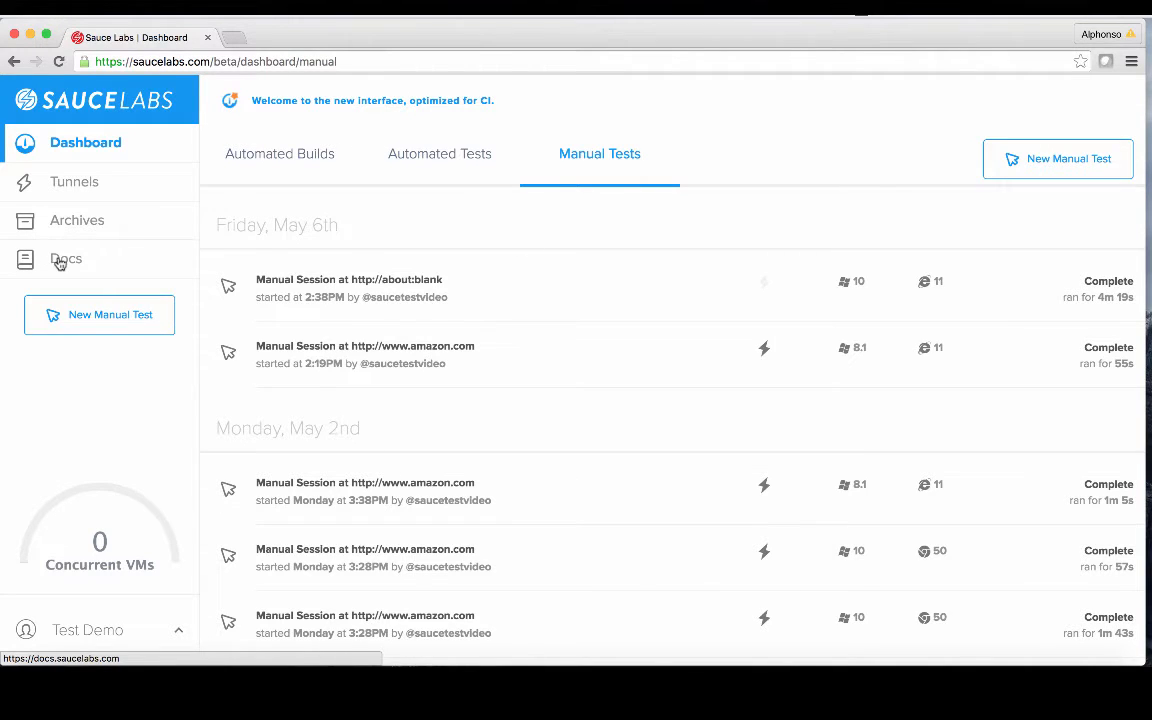
Open the Sauce Labs Cookbook documentation wiki from the dashboard's Docs link.
left_click(66, 260)
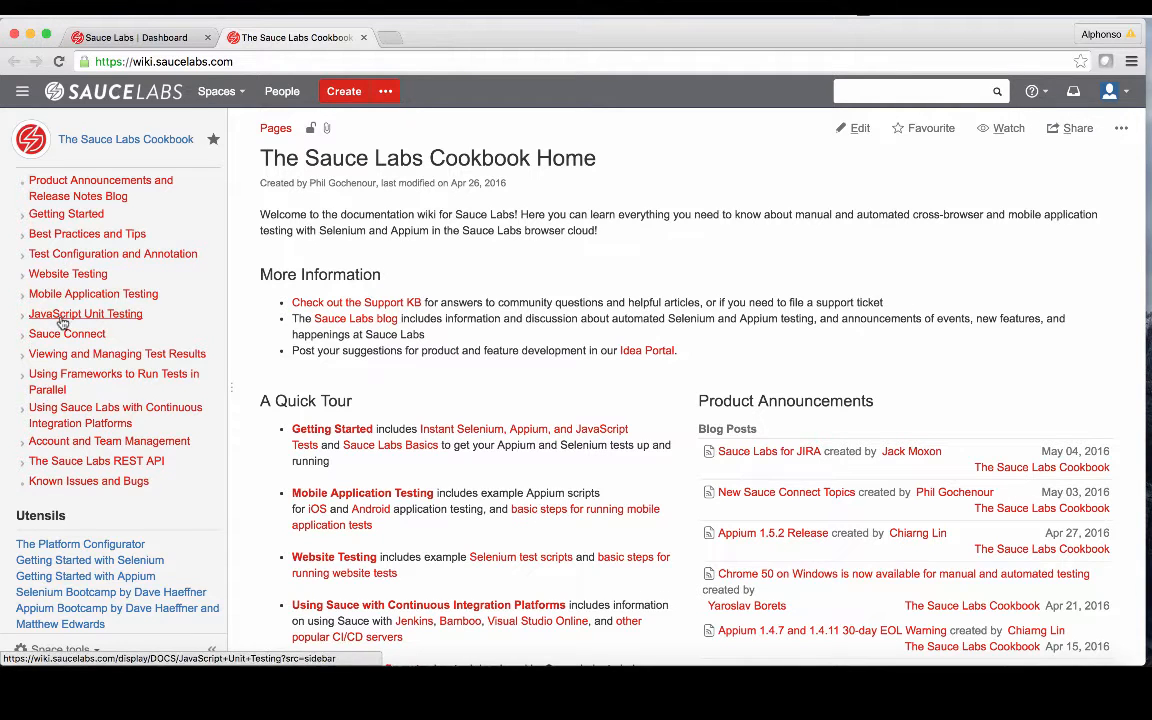
Download Sauce Connect v4.3.14 for OS X 10.8+ from the Sauce Connect wiki page.
left_click(68, 332)
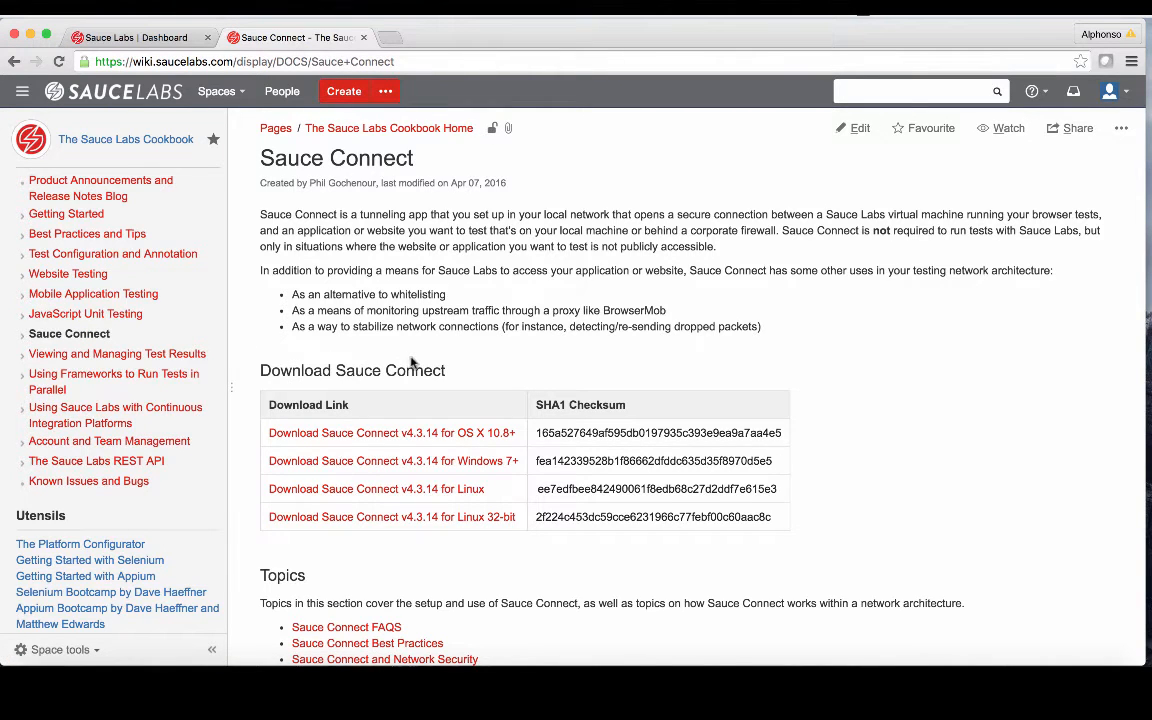
mouse_move(390, 432)
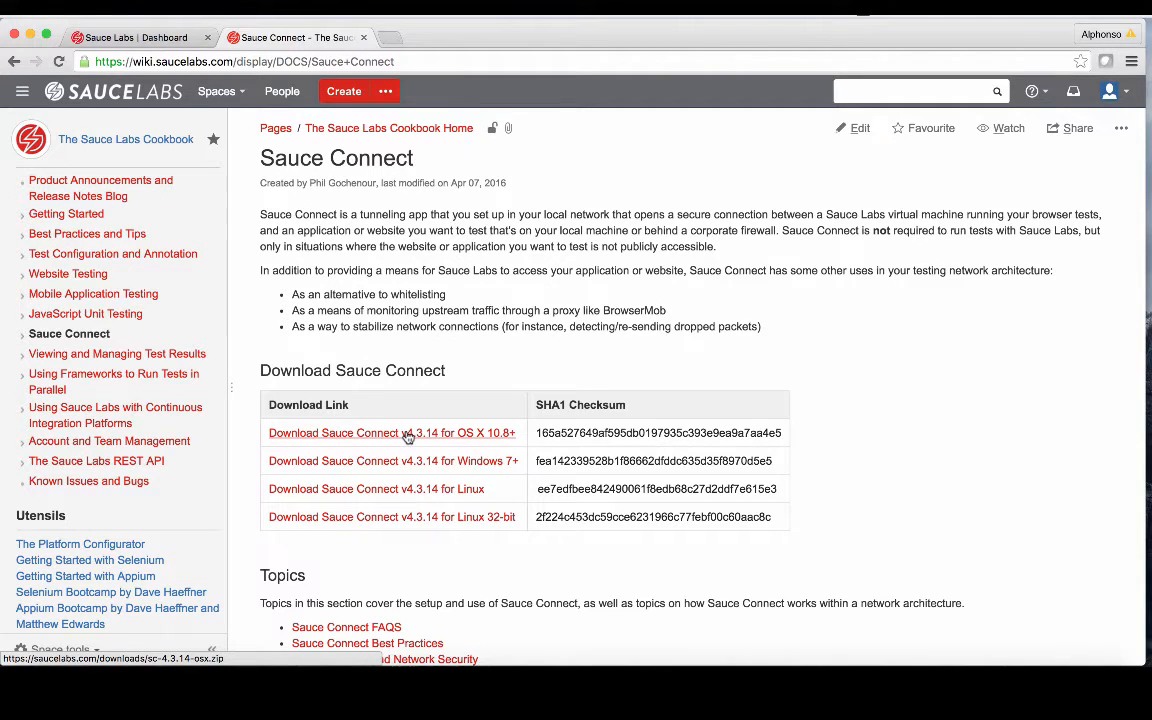
left_click(388, 432)
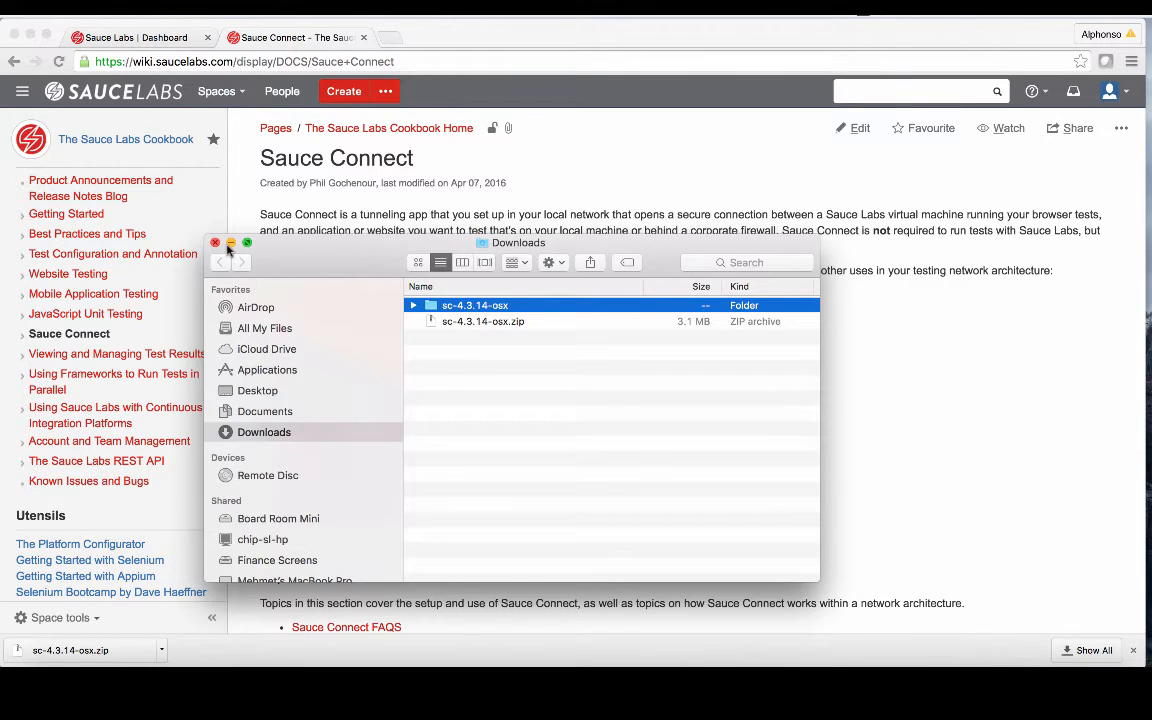
Start changing the iTerm2 bash session into ~/Downloads where Sauce Connect was saved.
left_click(214, 244)
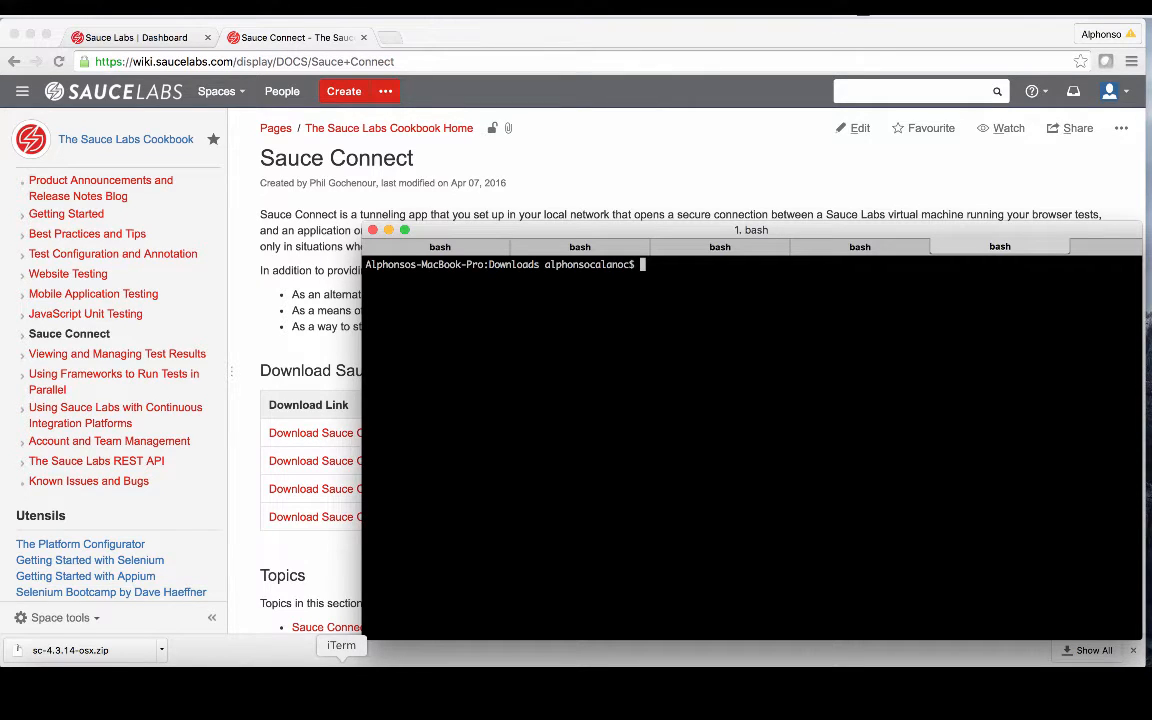
type("cd")
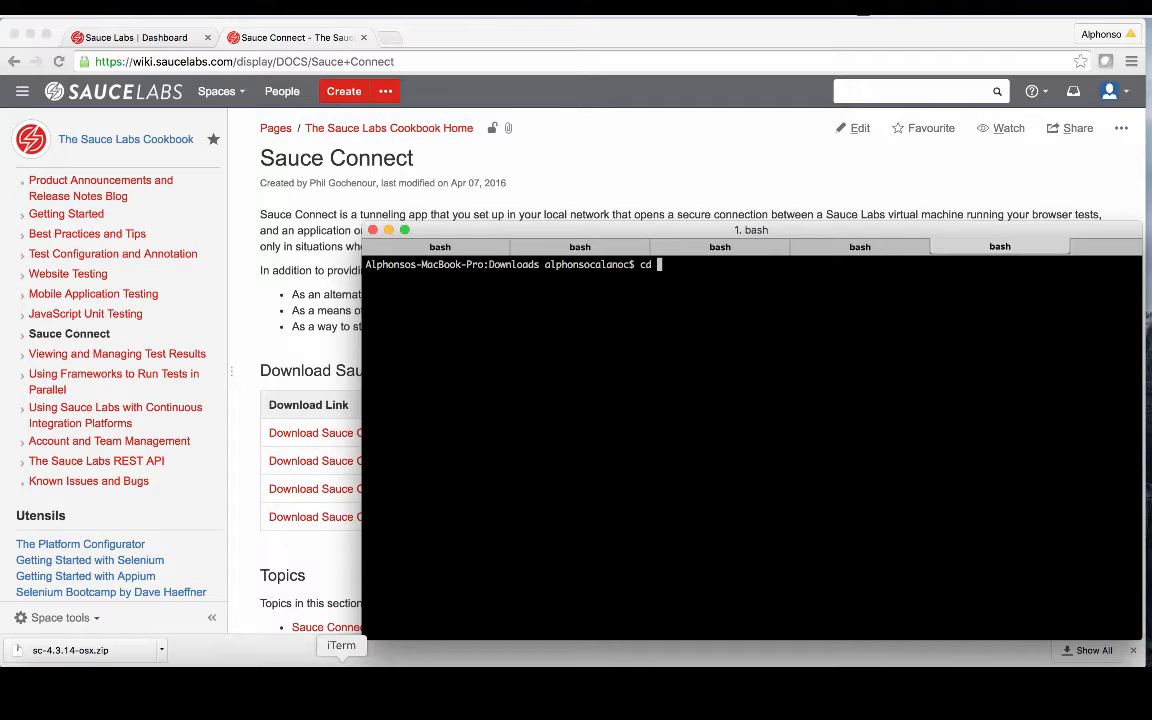
type("~/D")
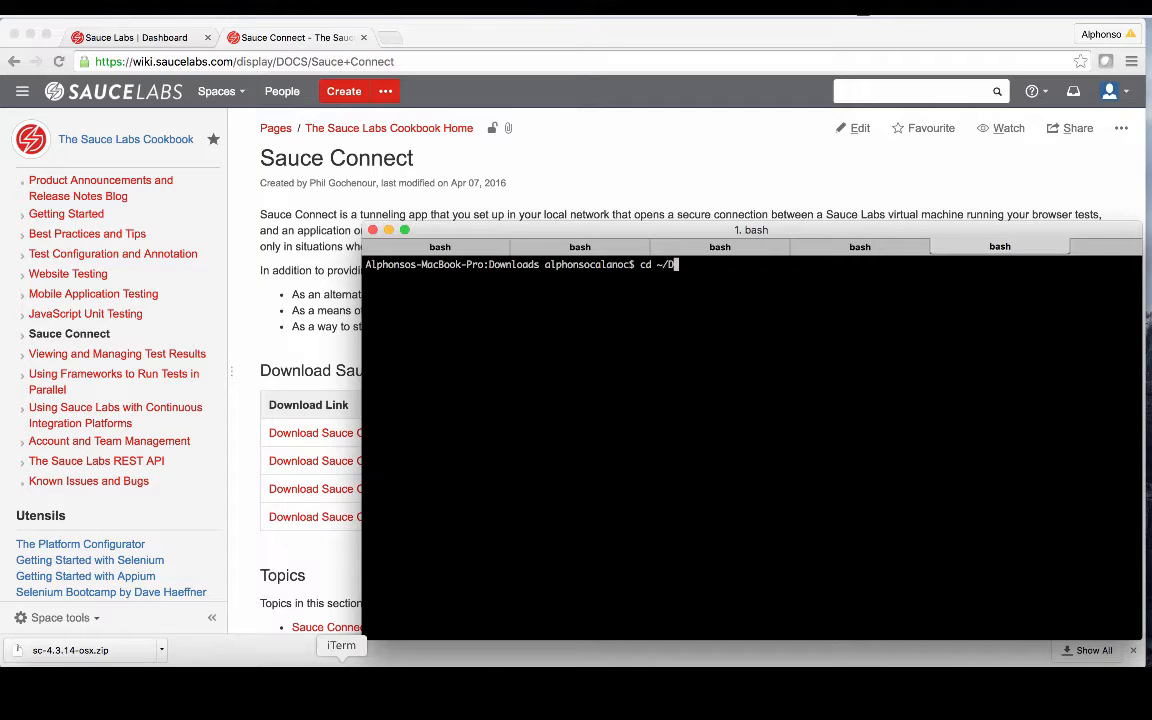
type("ownlo")
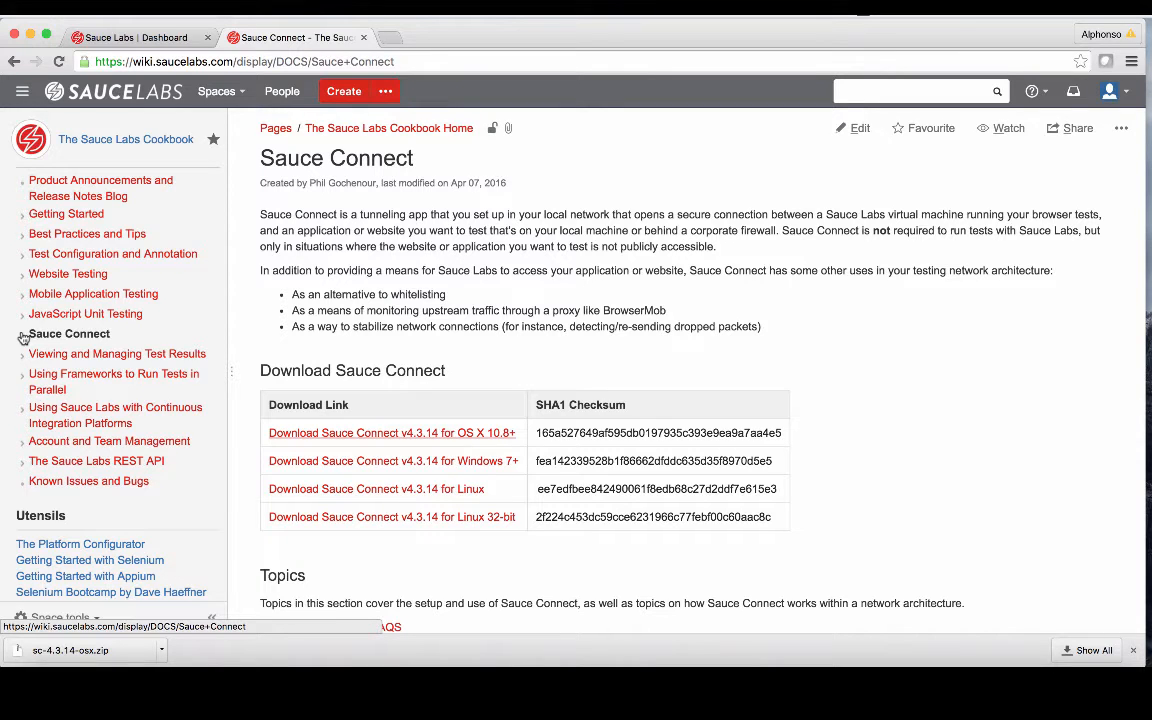
Open the Sauce Connect Command Line Reference page listing the tunnel flags.
left_click(24, 332)
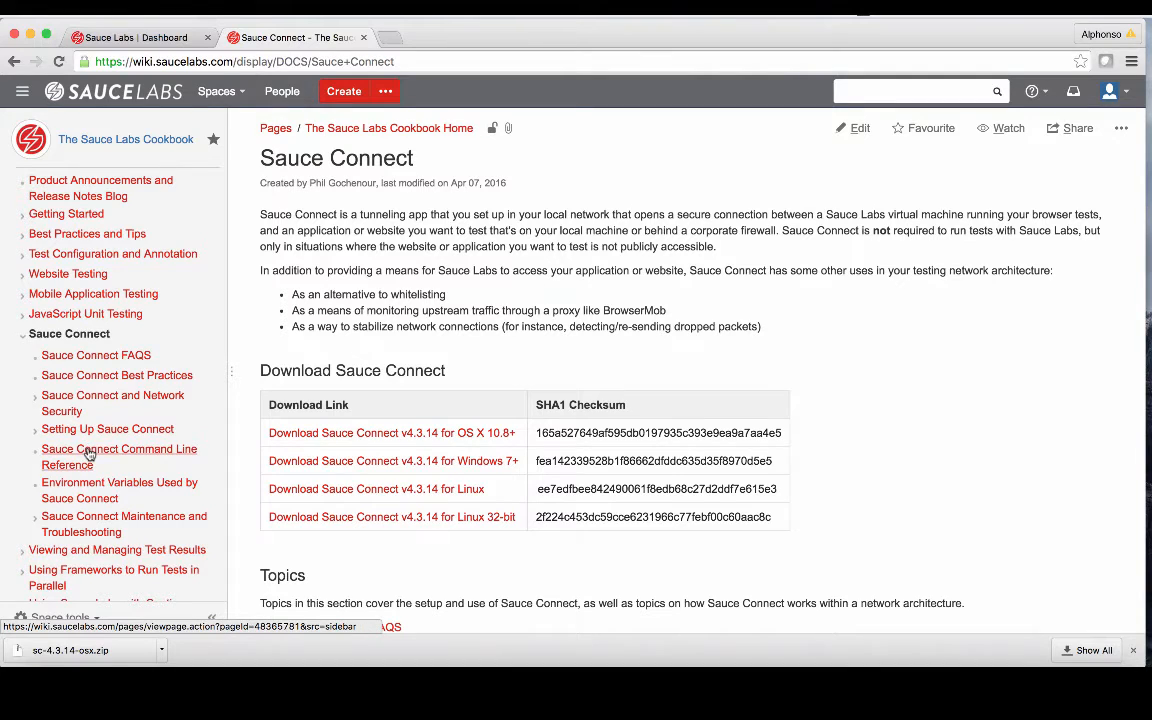
left_click(118, 456)
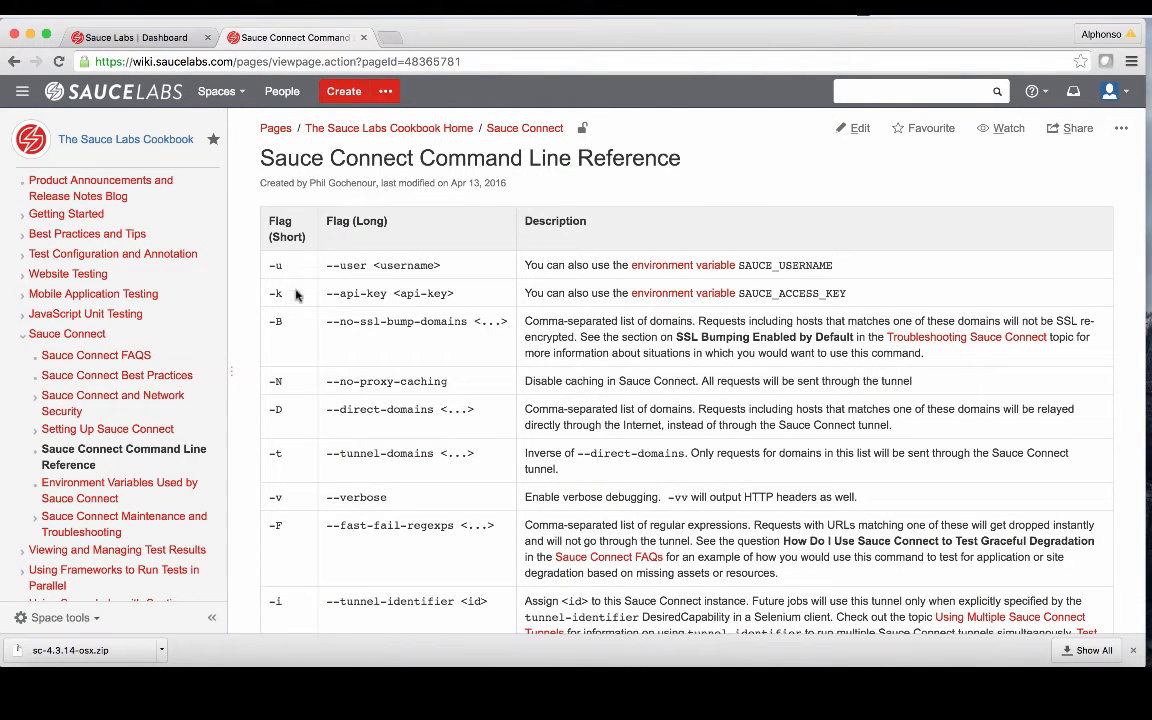
mouse_move(296, 268)
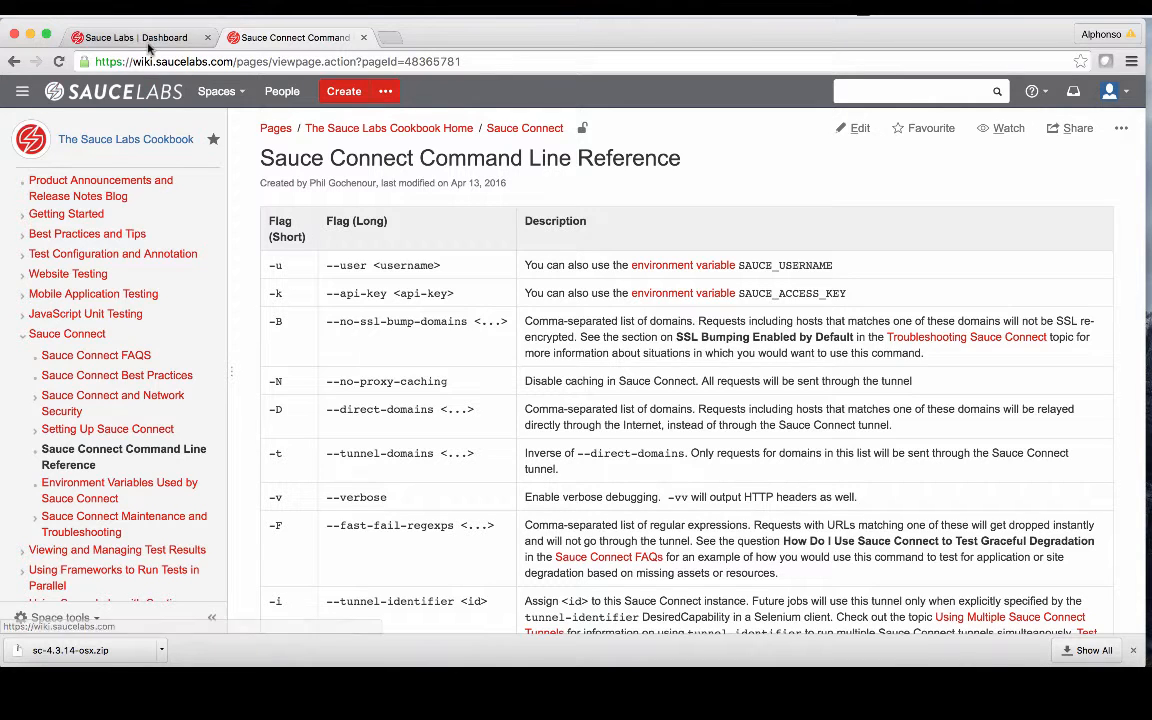
Go from the dashboard to the My Account details page.
left_click(140, 36)
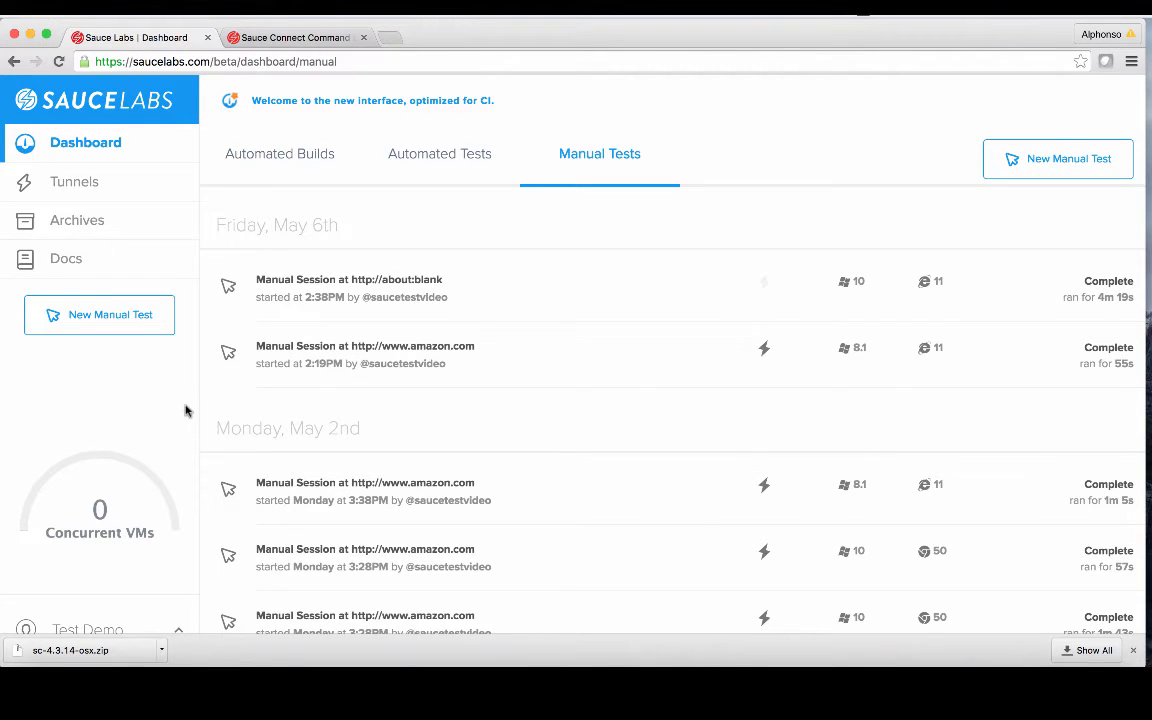
scroll("down", 3)
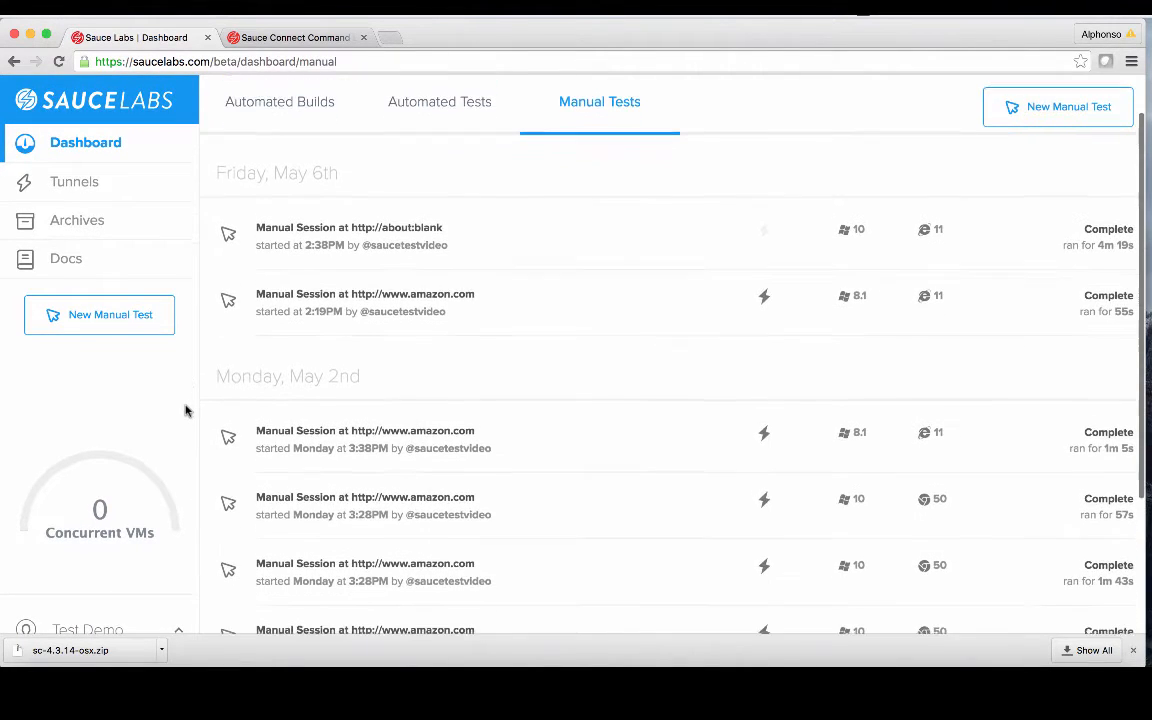
left_click(88, 598)
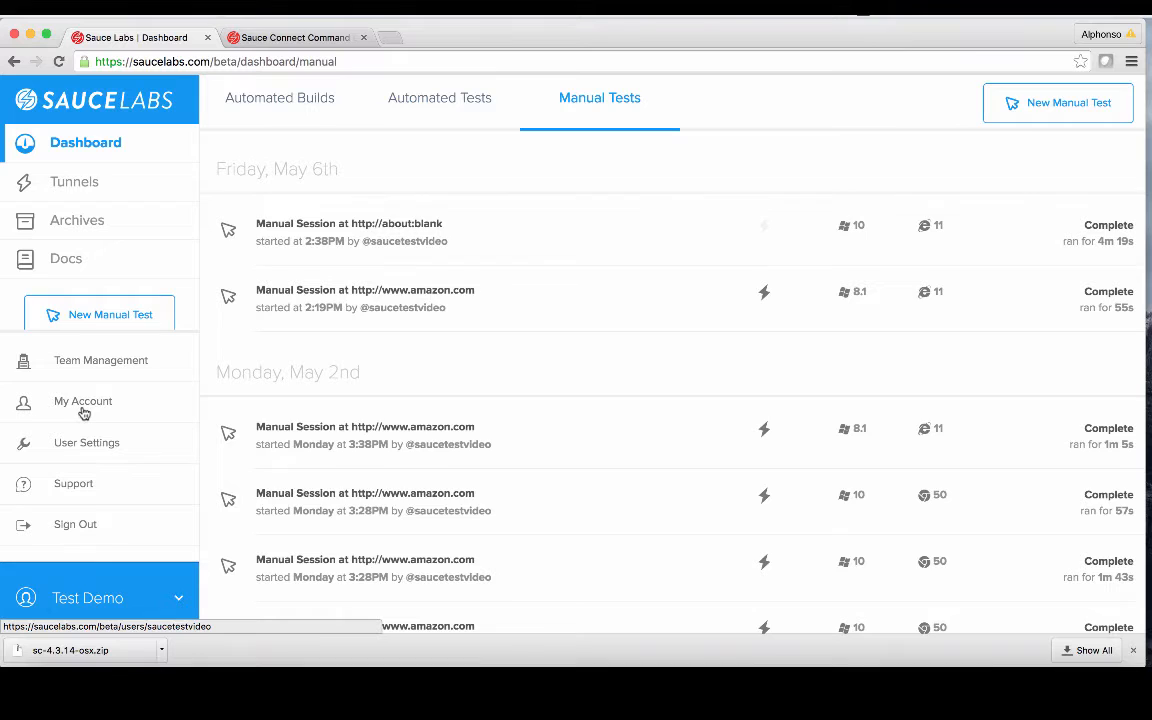
left_click(84, 400)
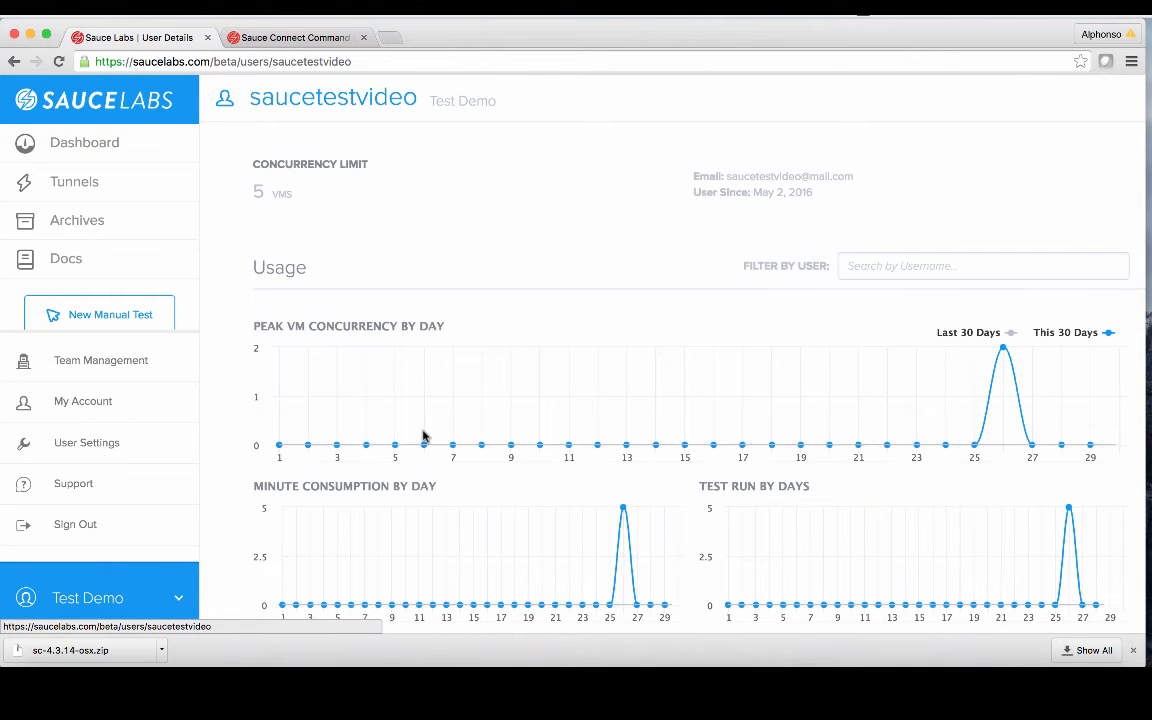
Reveal the account access key by authorizing with the account password.
scroll("down", 3)
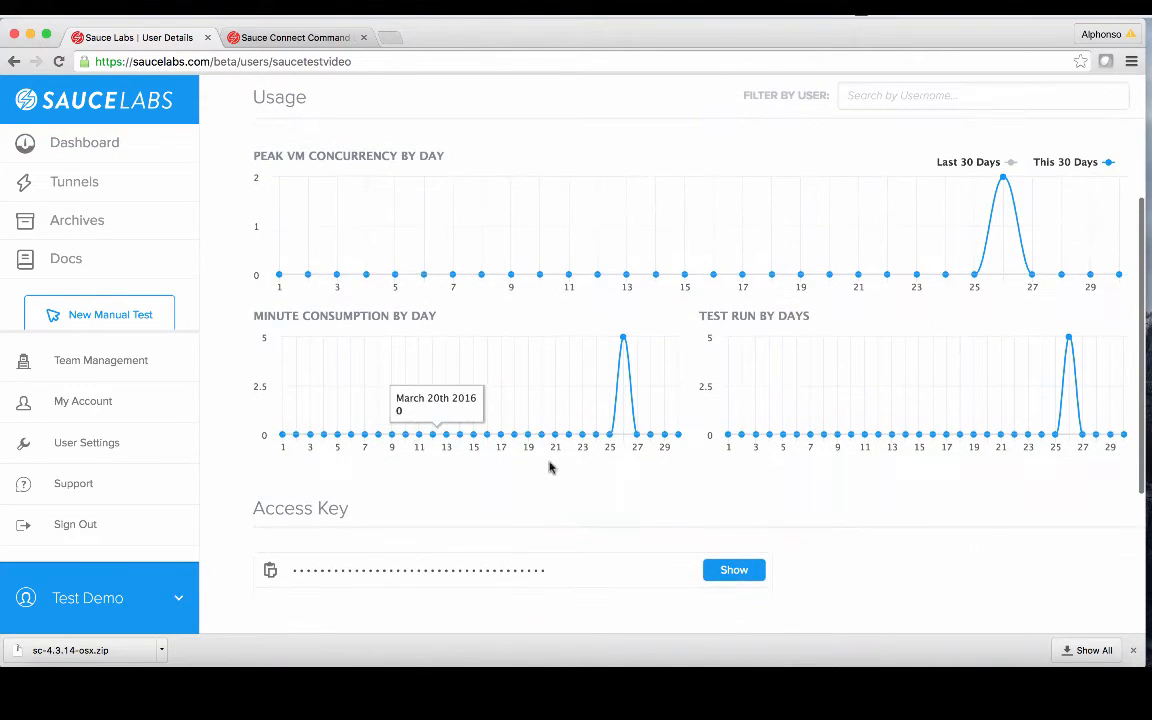
left_click(734, 570)
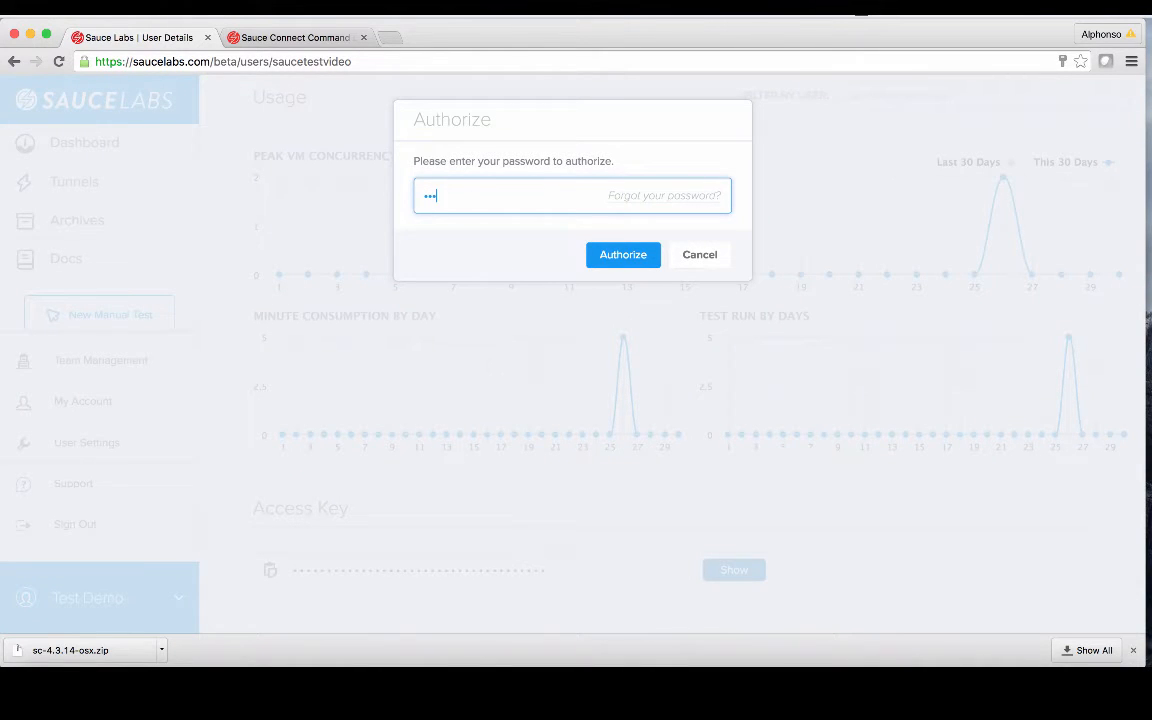
type("password")
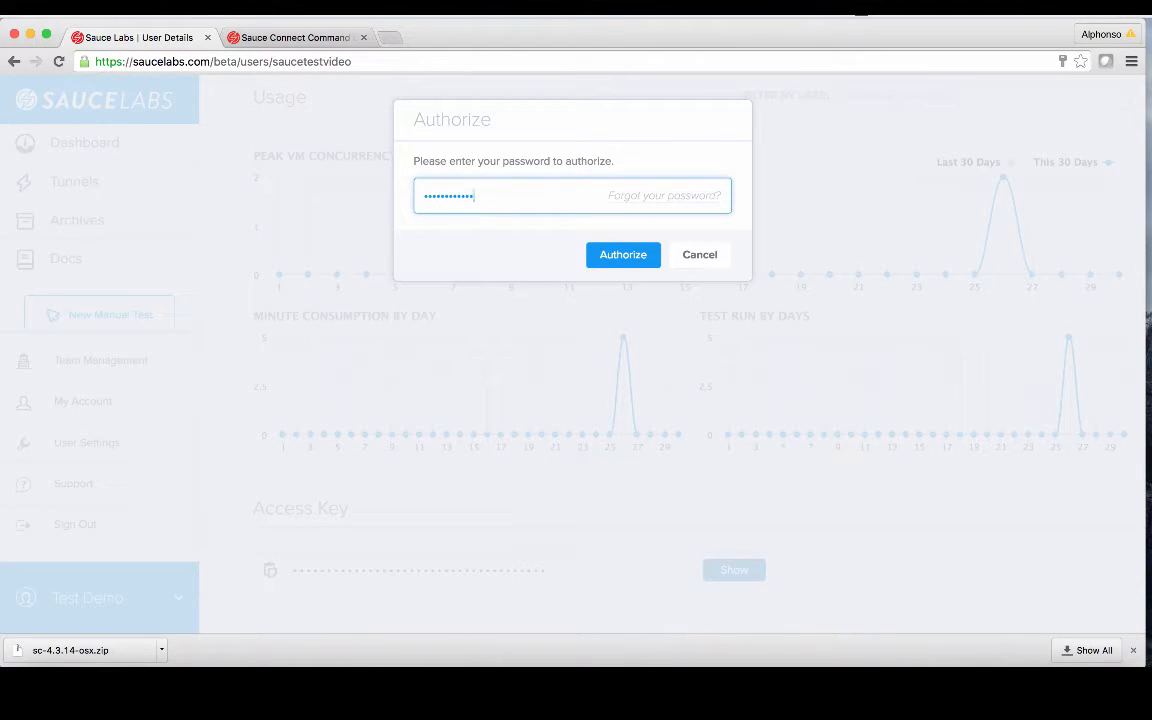
left_click(624, 254)
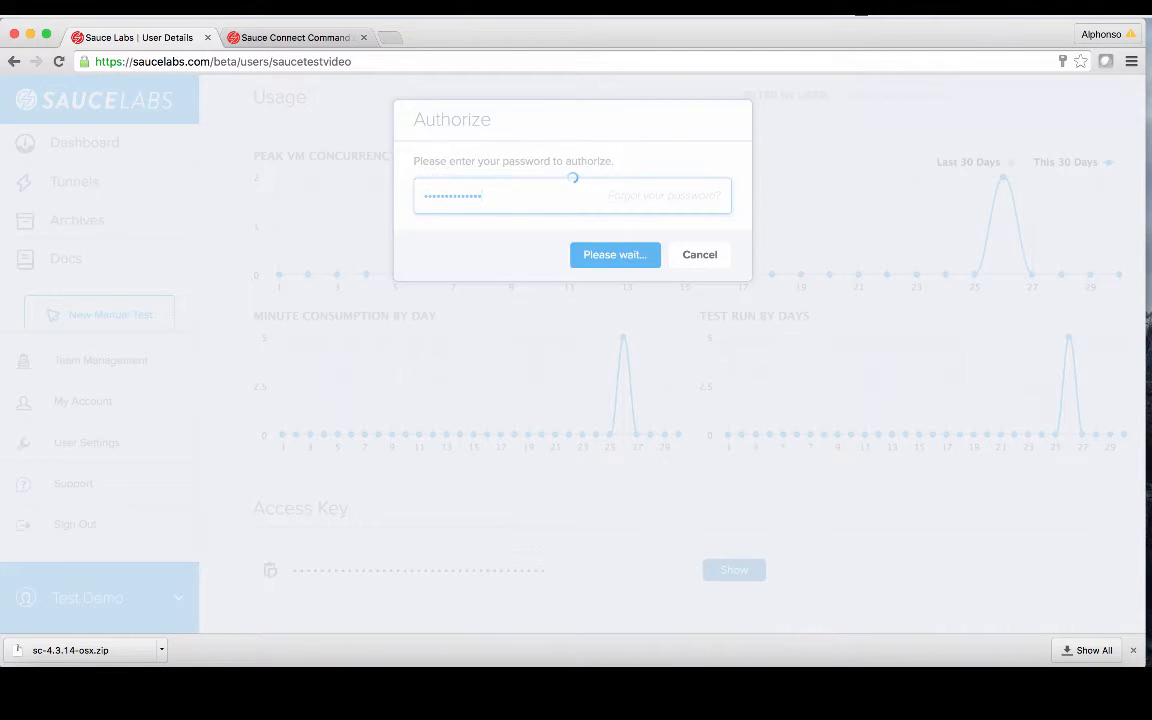
left_click(614, 254)
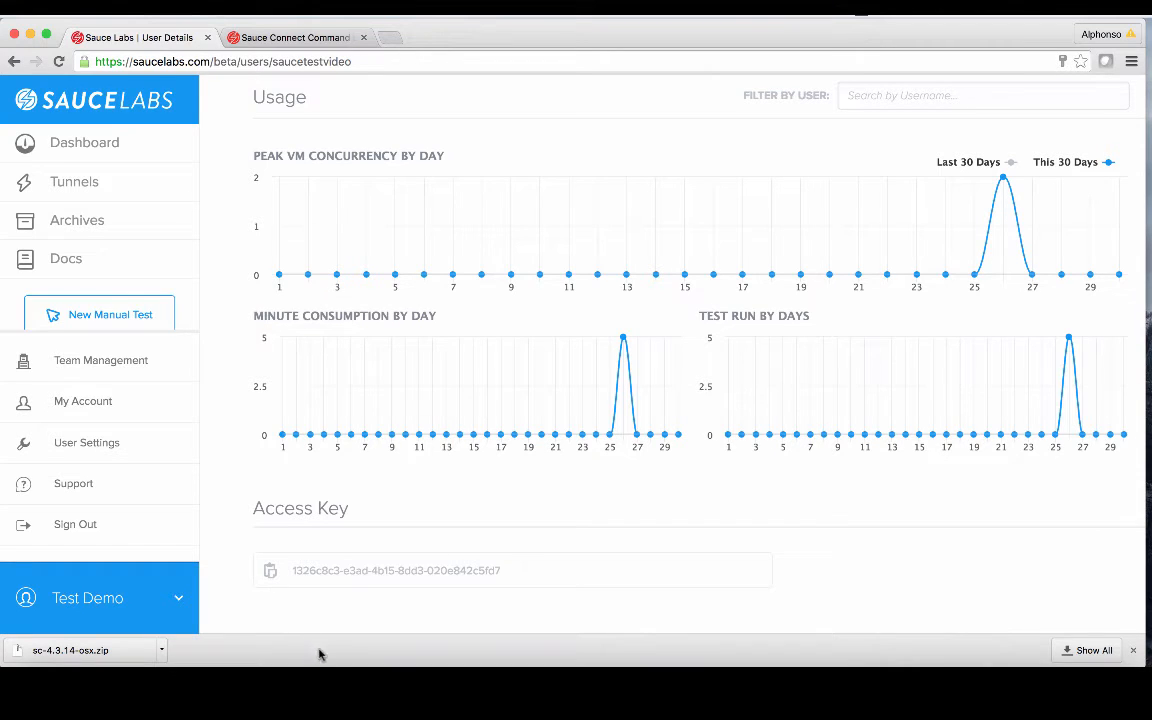
mouse_move(324, 660)
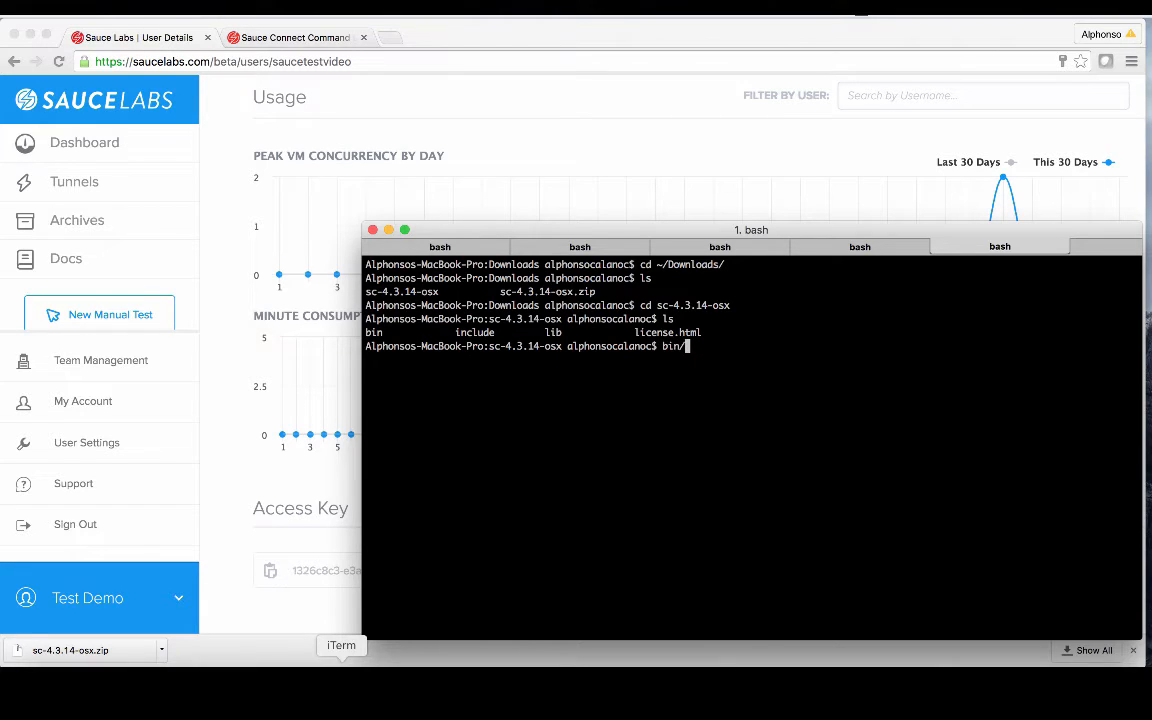
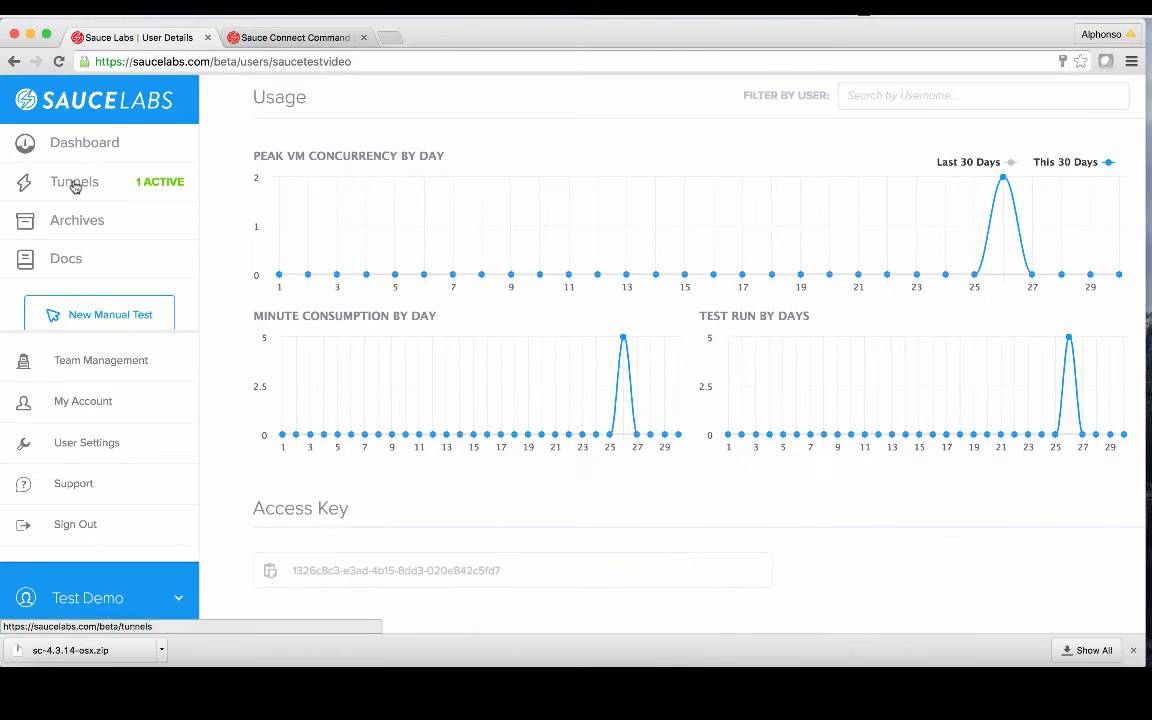
View the Tunnels page listing the one running unnamed tunnel.
left_click(74, 182)
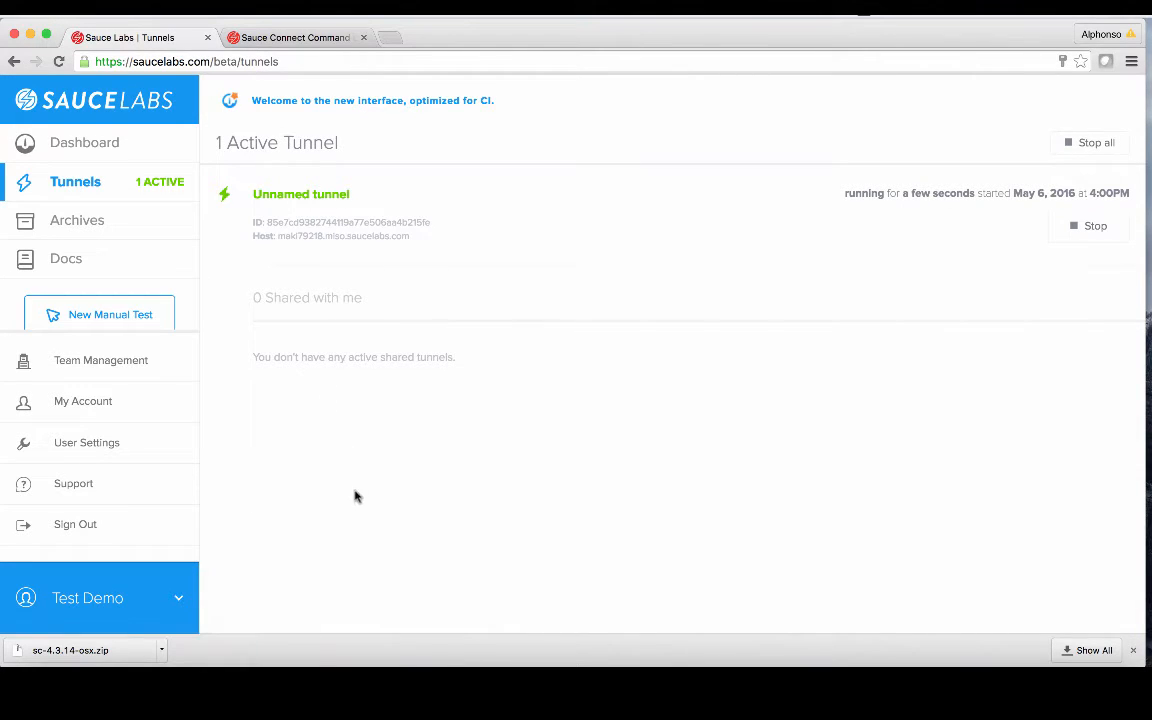
mouse_move(364, 520)
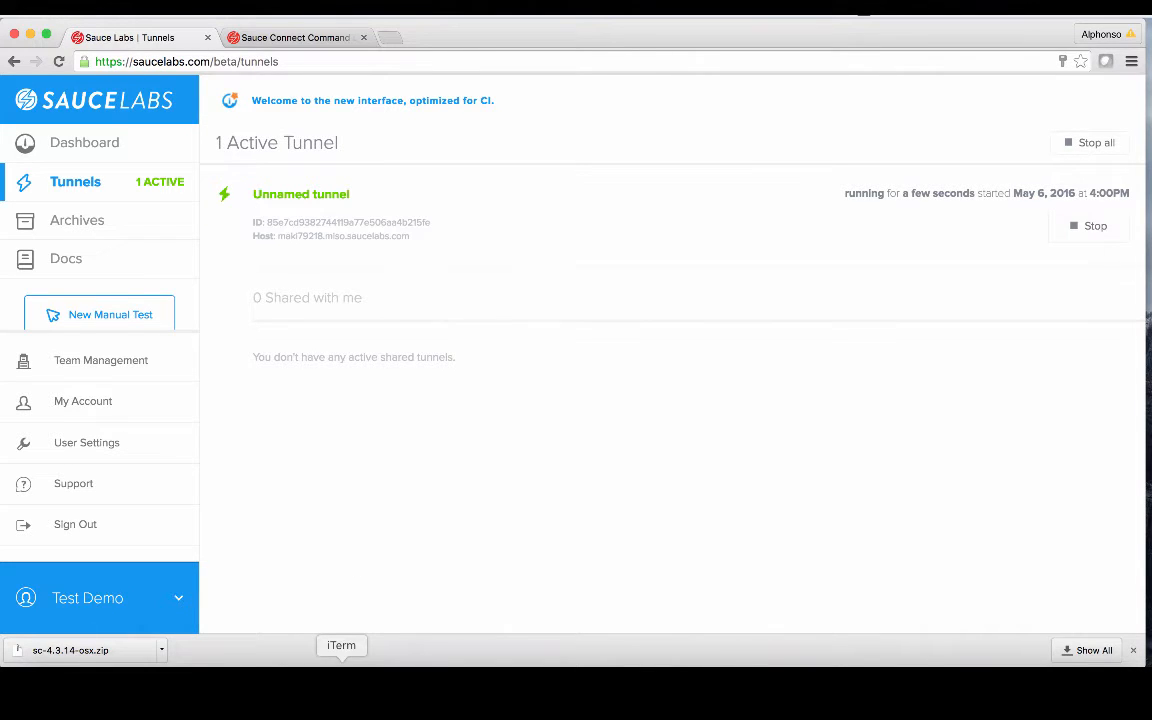
Bring up iTerm to confirm the 'Sauce Connect is up' log line.
left_click(340, 644)
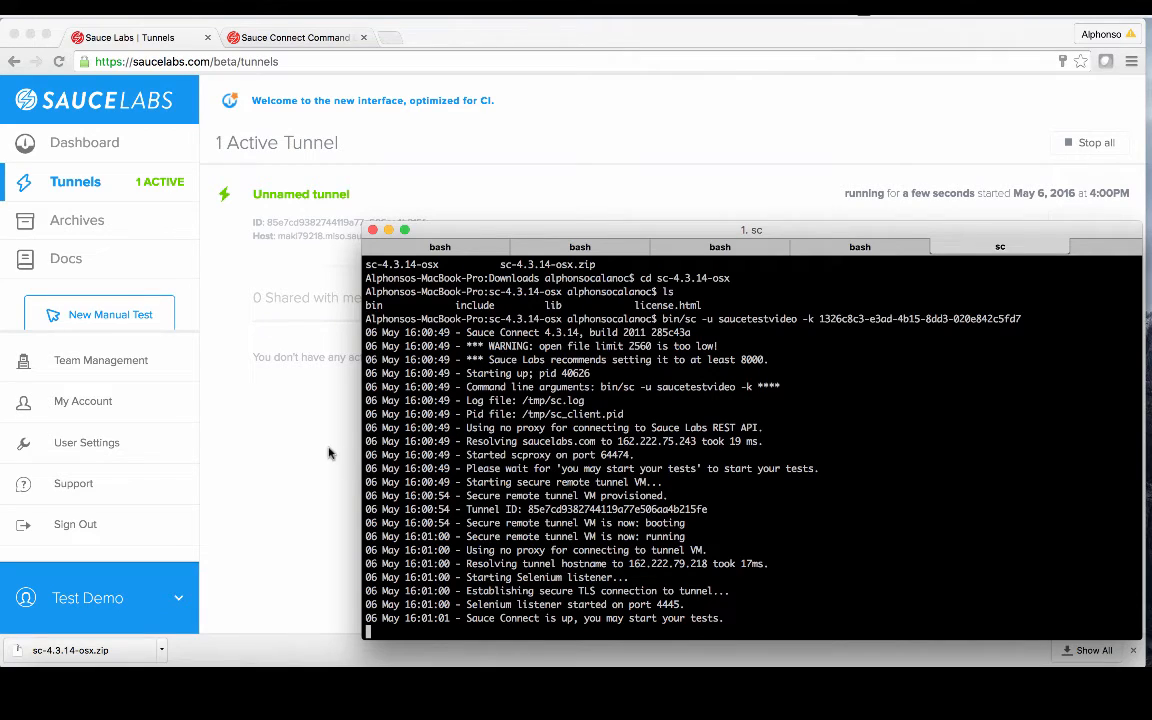
mouse_move(188, 310)
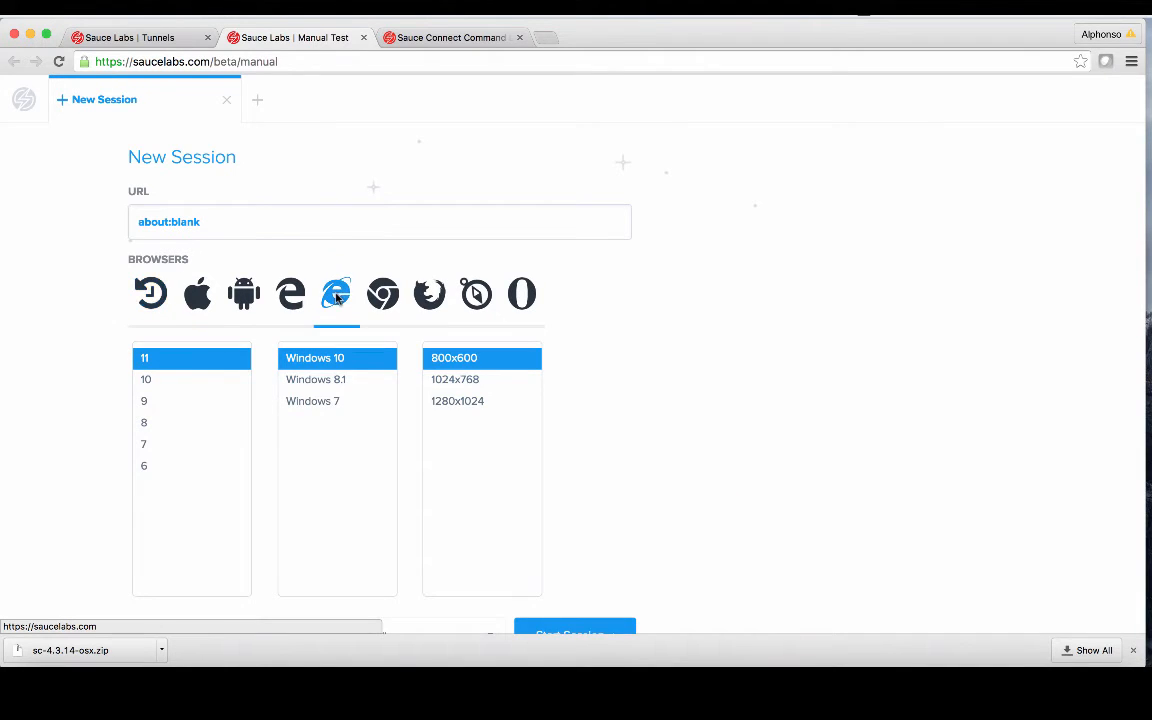
left_click(316, 380)
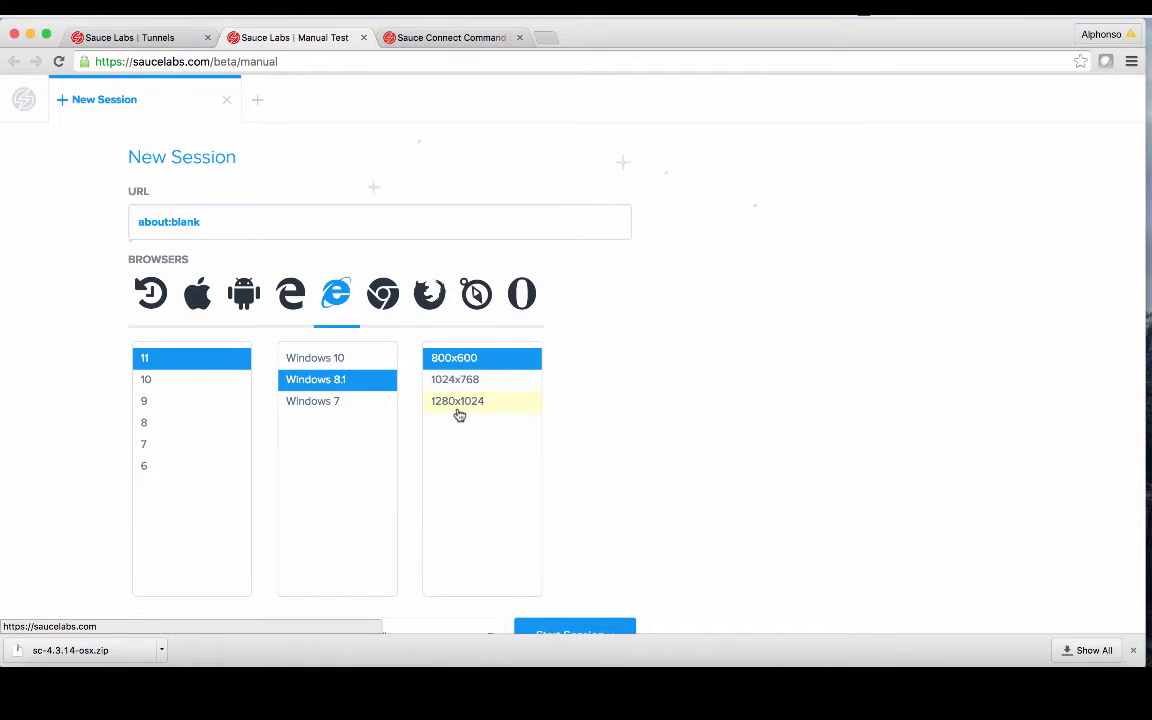
left_click(456, 400)
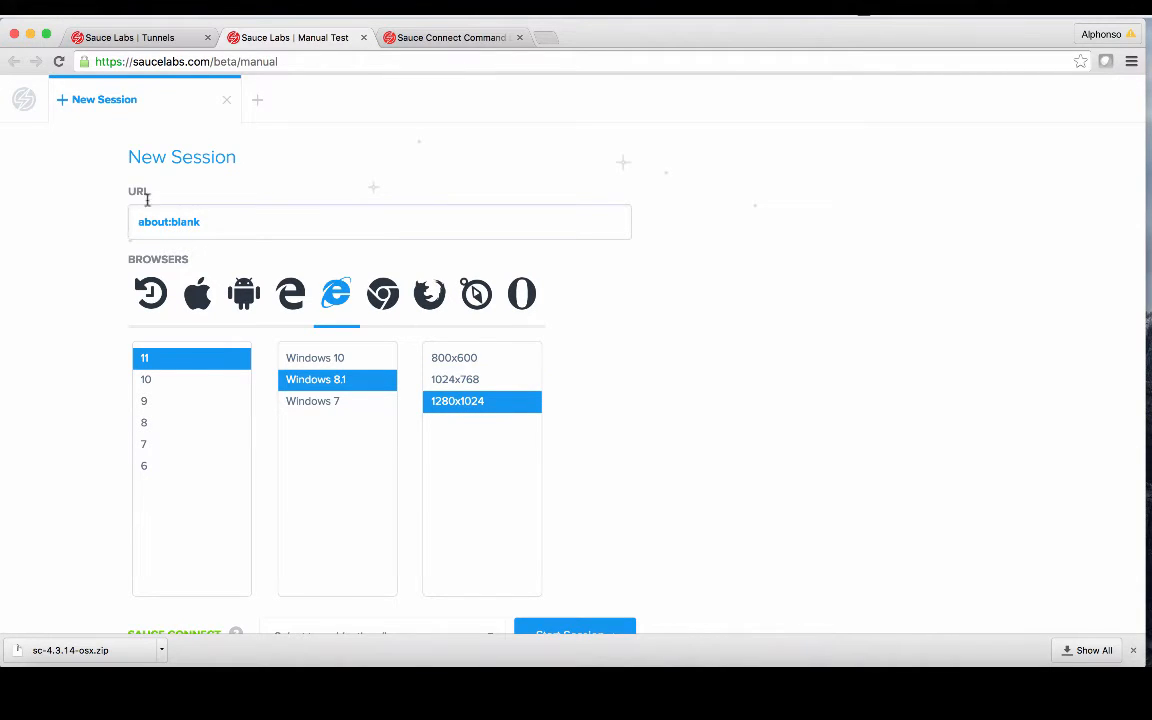
type("www.")
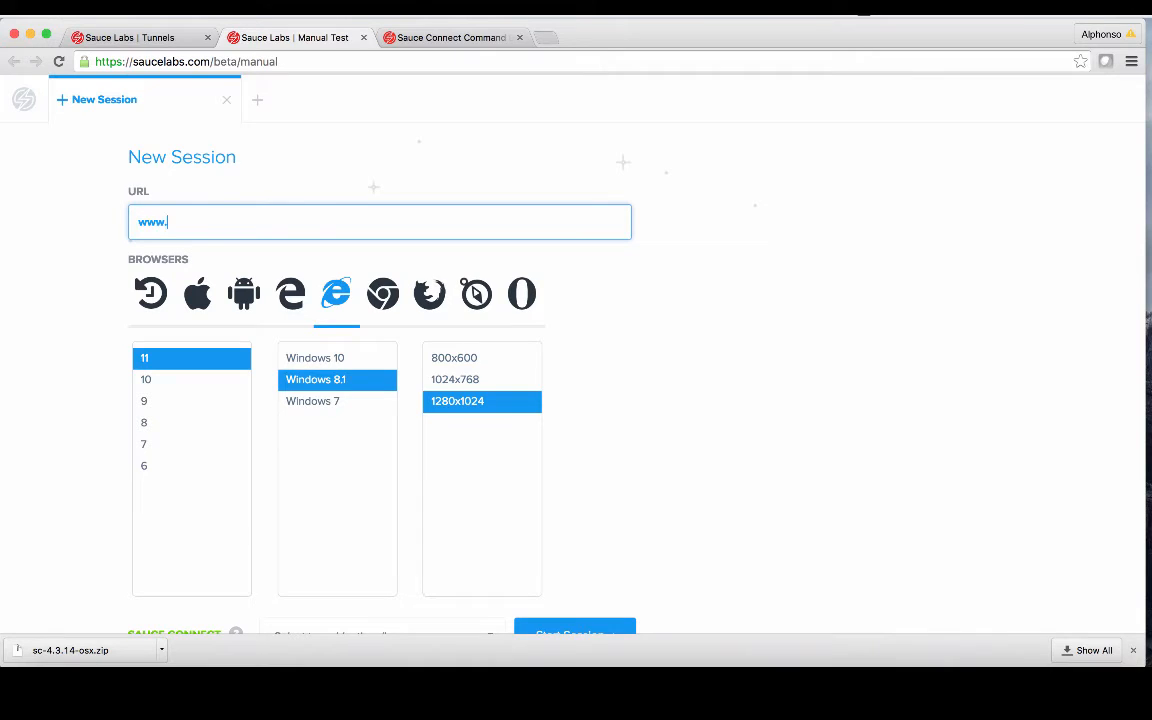
type("amazon.com")
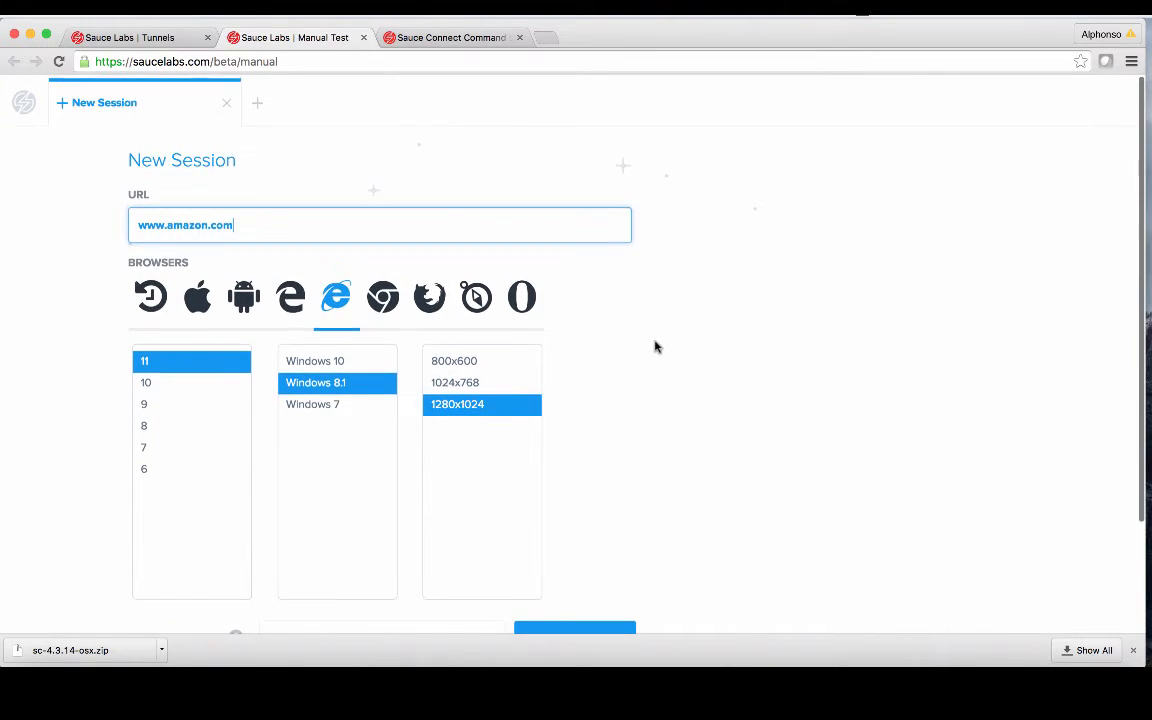
Route the session through the running Sauce Connect tunnel and start it.
scroll("down", 3)
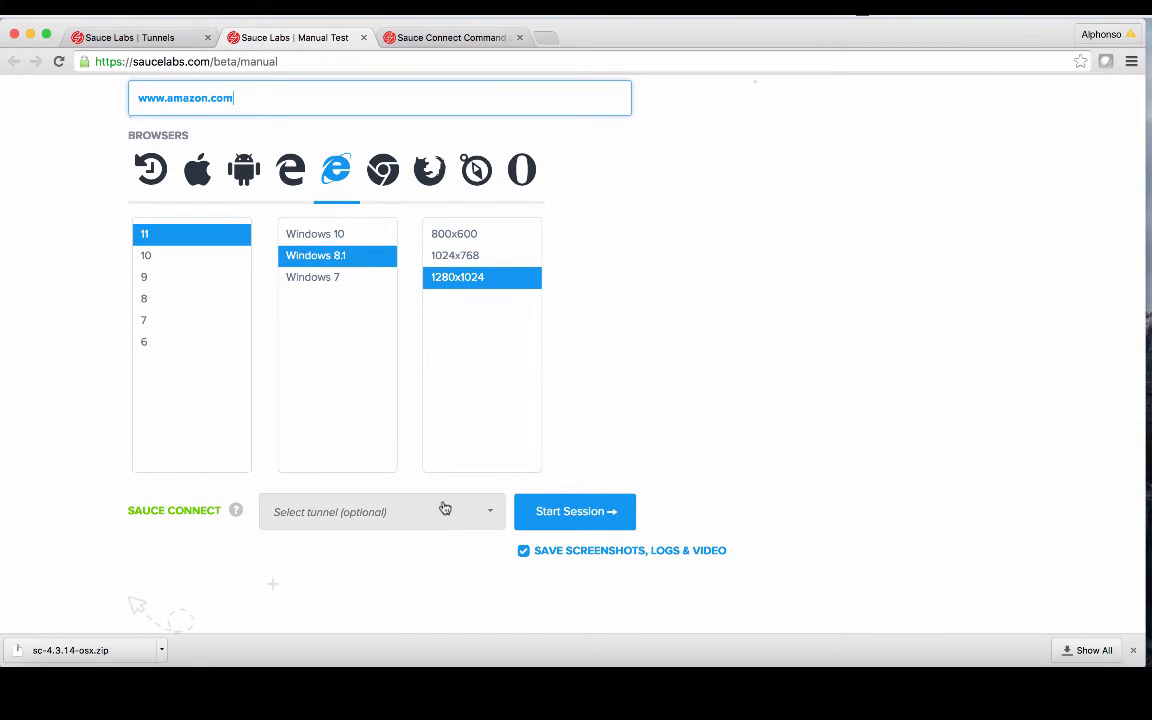
left_click(380, 512)
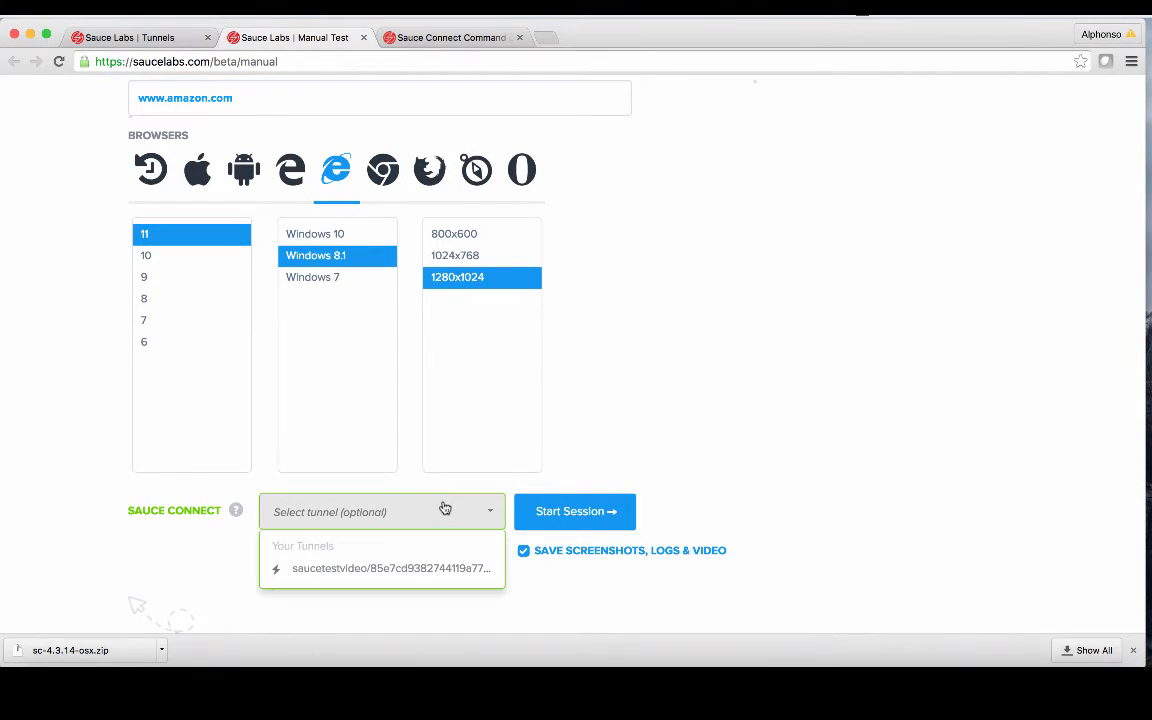
mouse_move(390, 568)
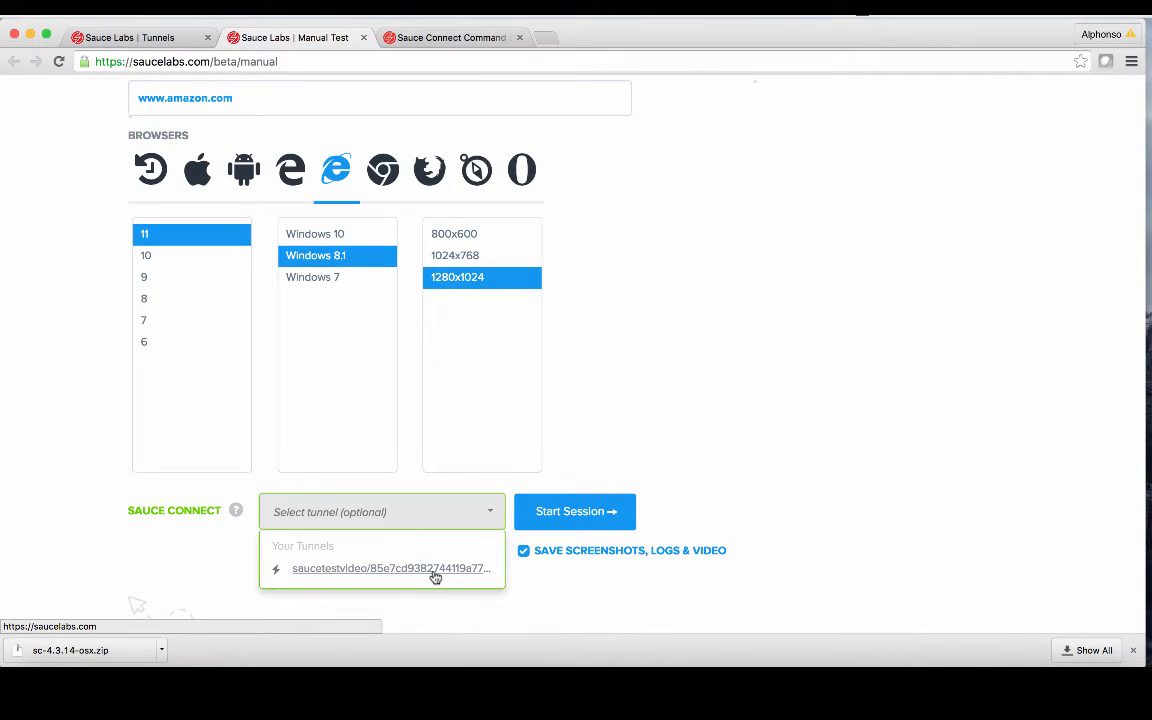
left_click(392, 568)
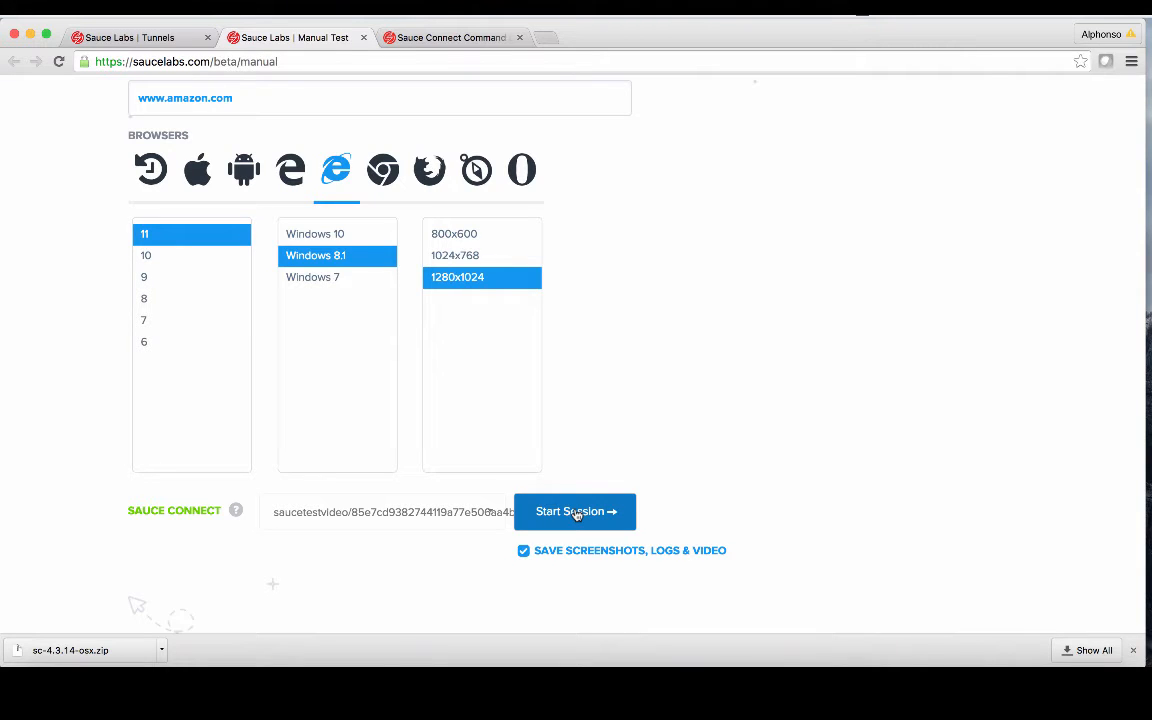
left_click(576, 512)
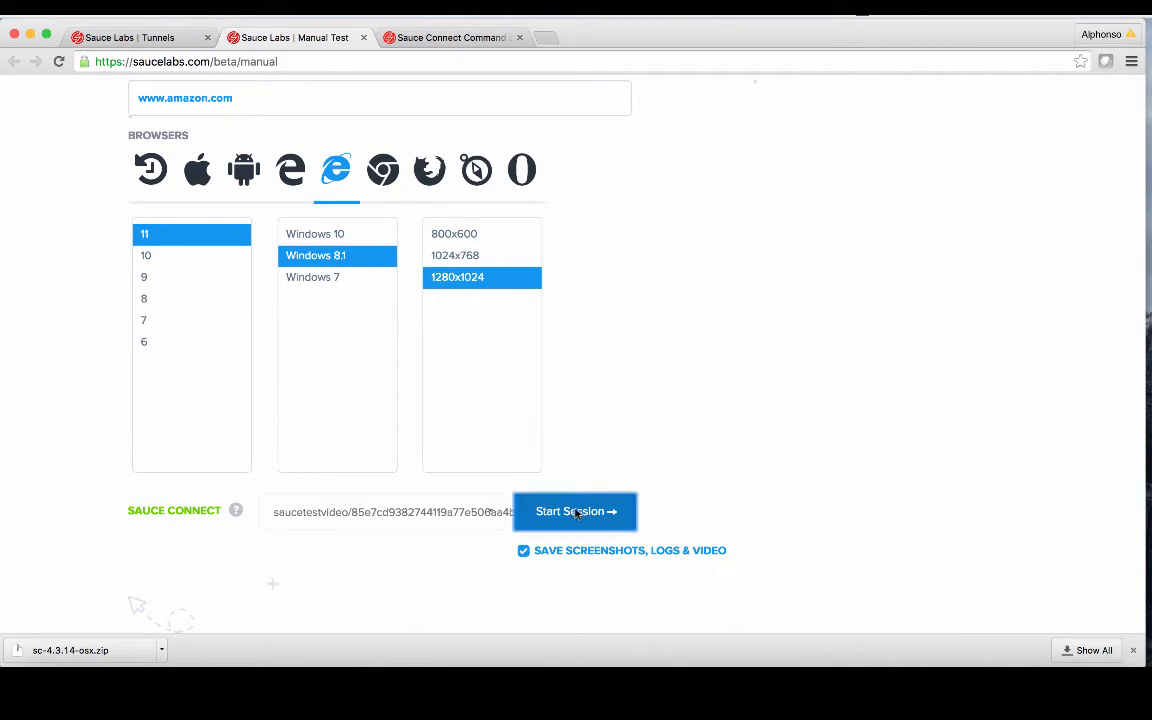
Search Amazon for 'hot sauce' in the remote IE11 session, then request to end it.
left_click(576, 512)
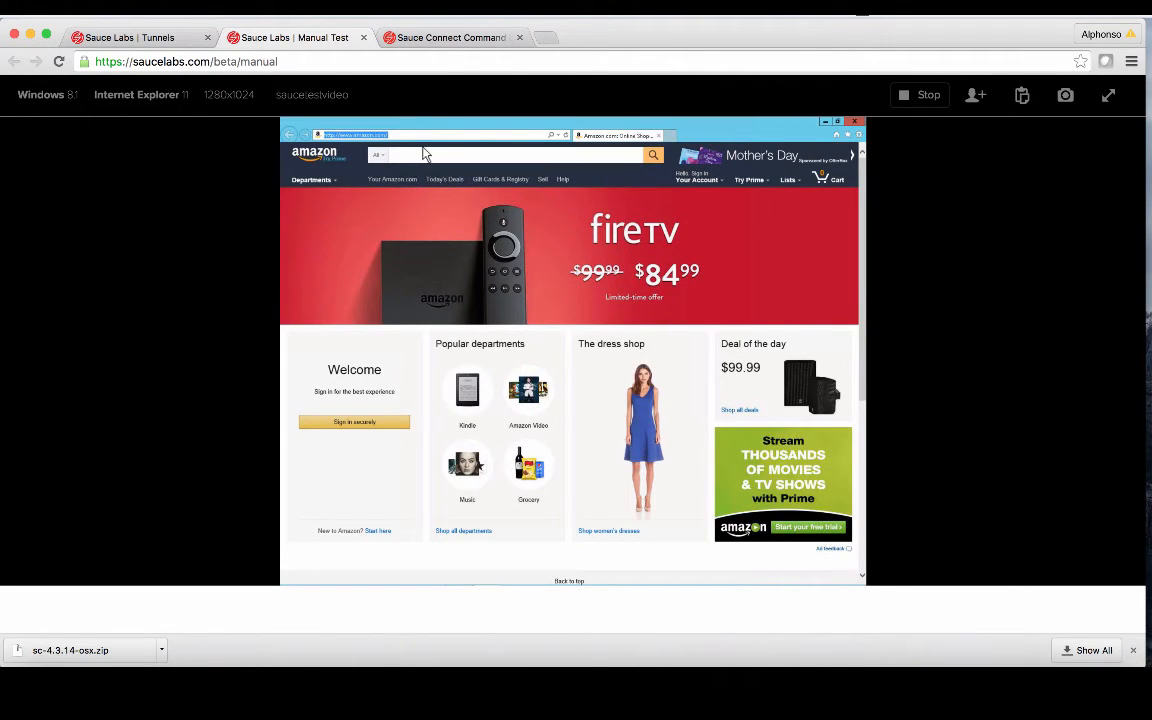
left_click(450, 156)
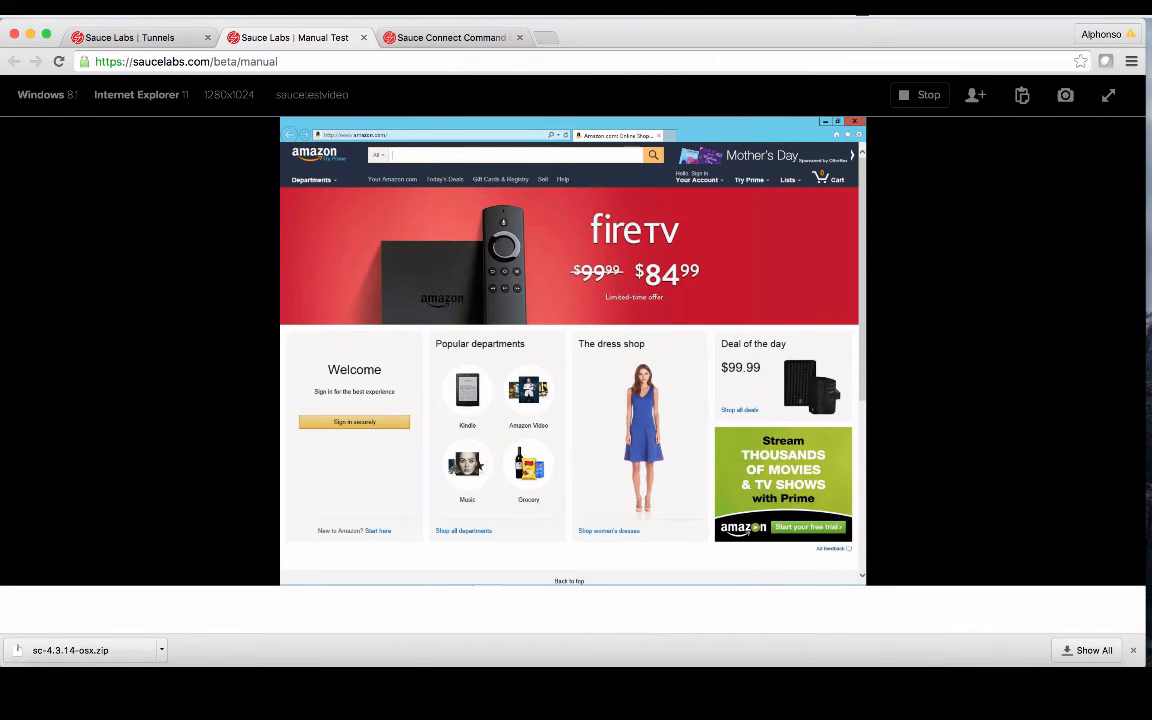
type("hot sauce")
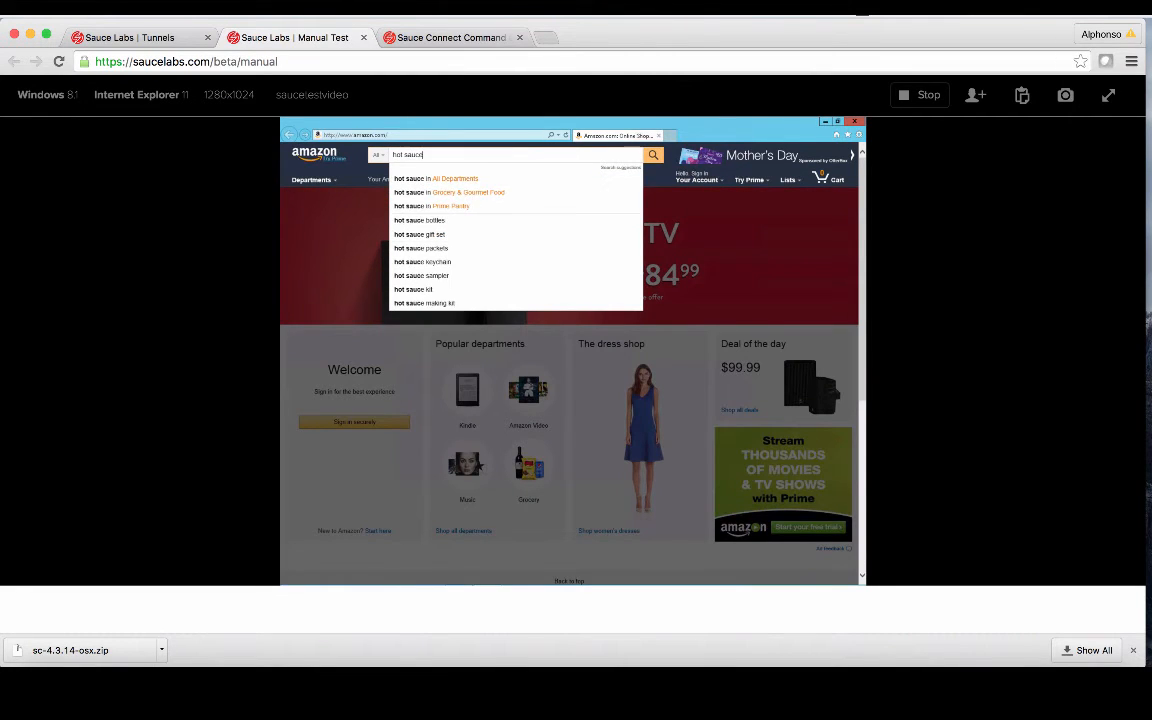
left_click(652, 154)
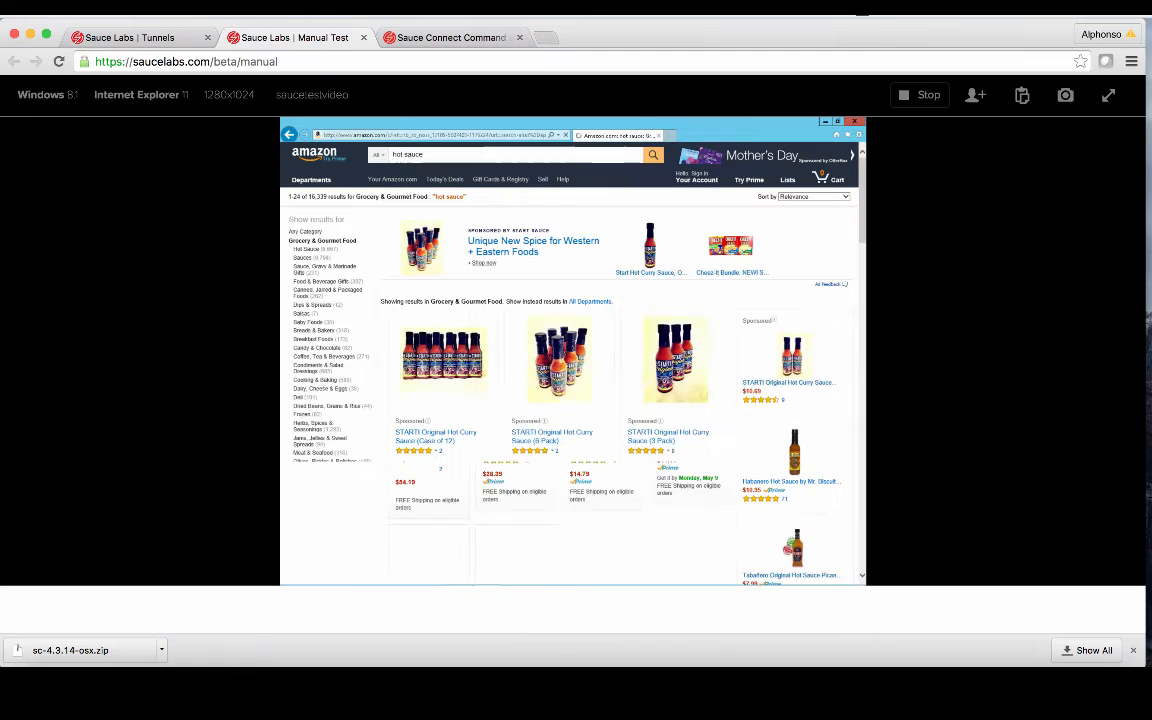
scroll("down", 3)
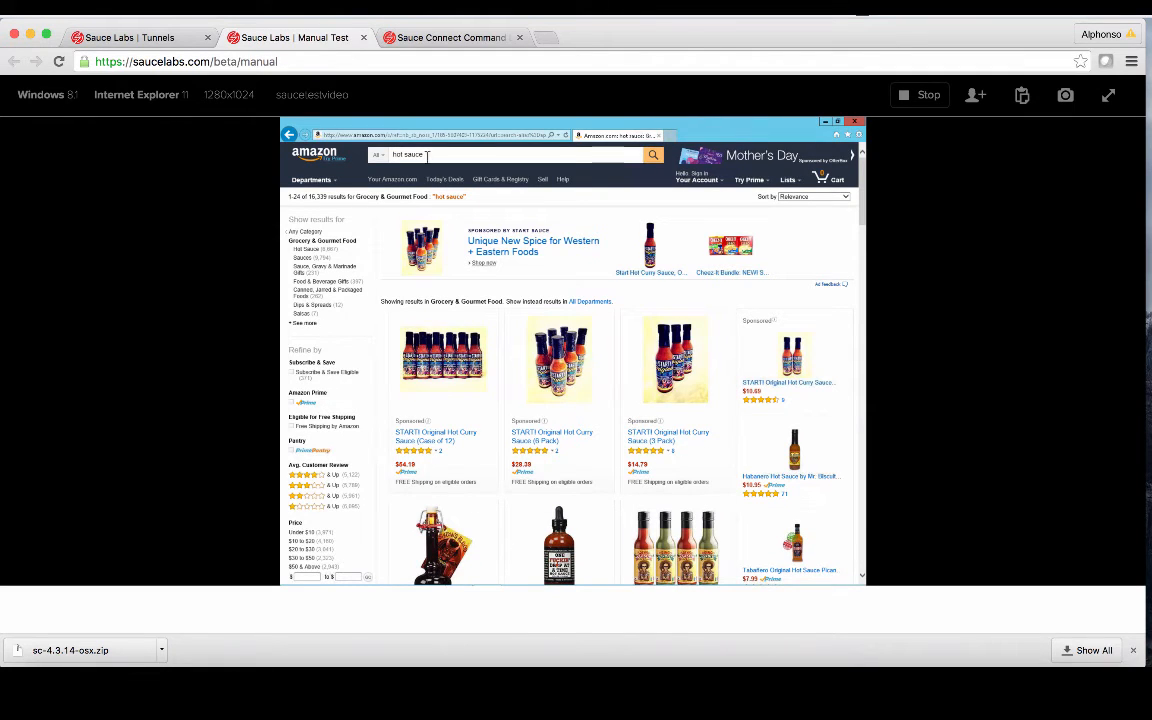
left_click(918, 96)
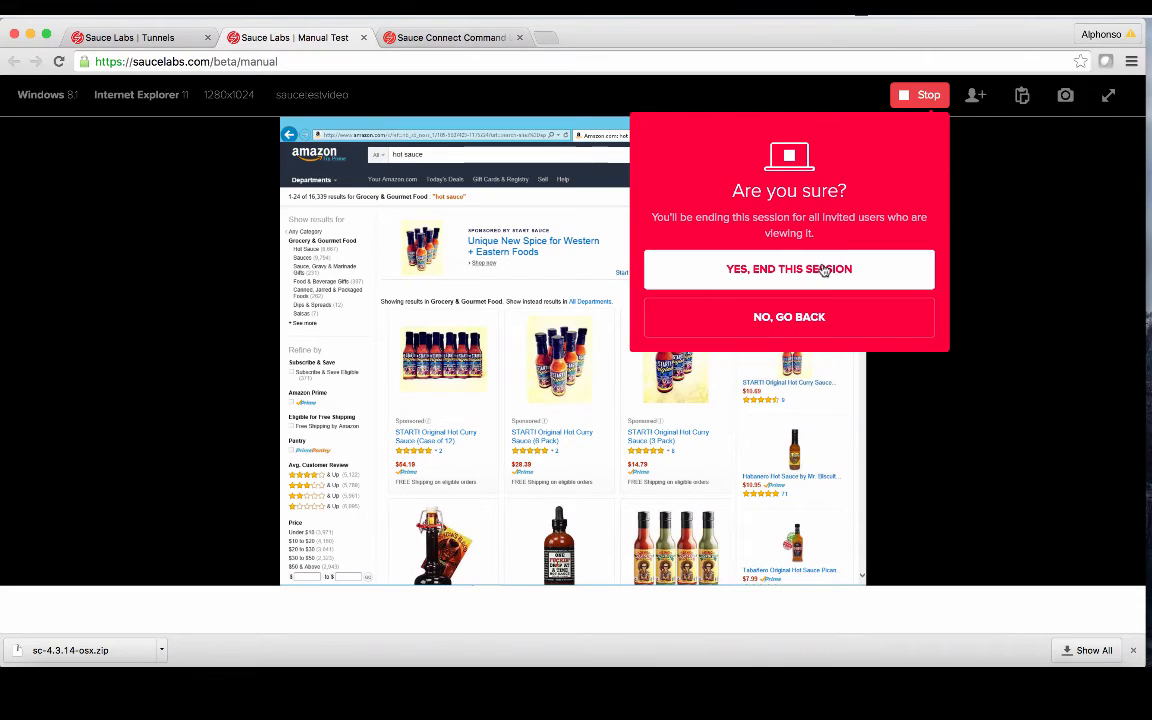
Confirm ending the session and open the completed amazon.com manual session's details.
left_click(788, 268)
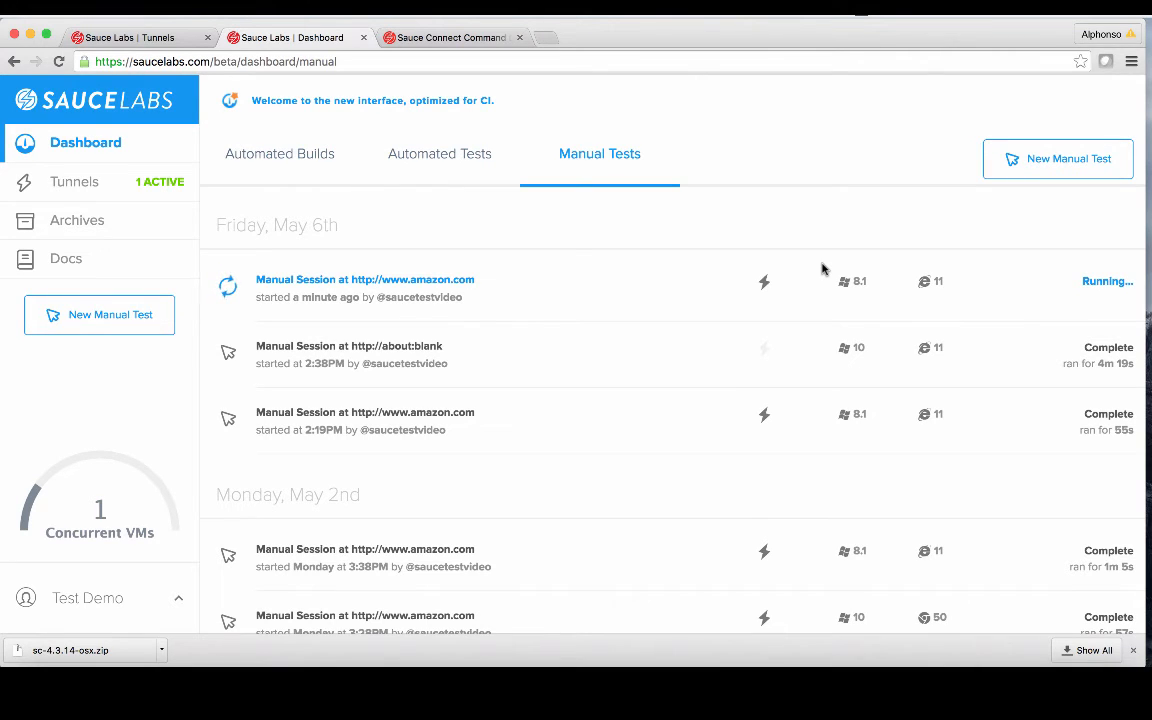
mouse_move(654, 284)
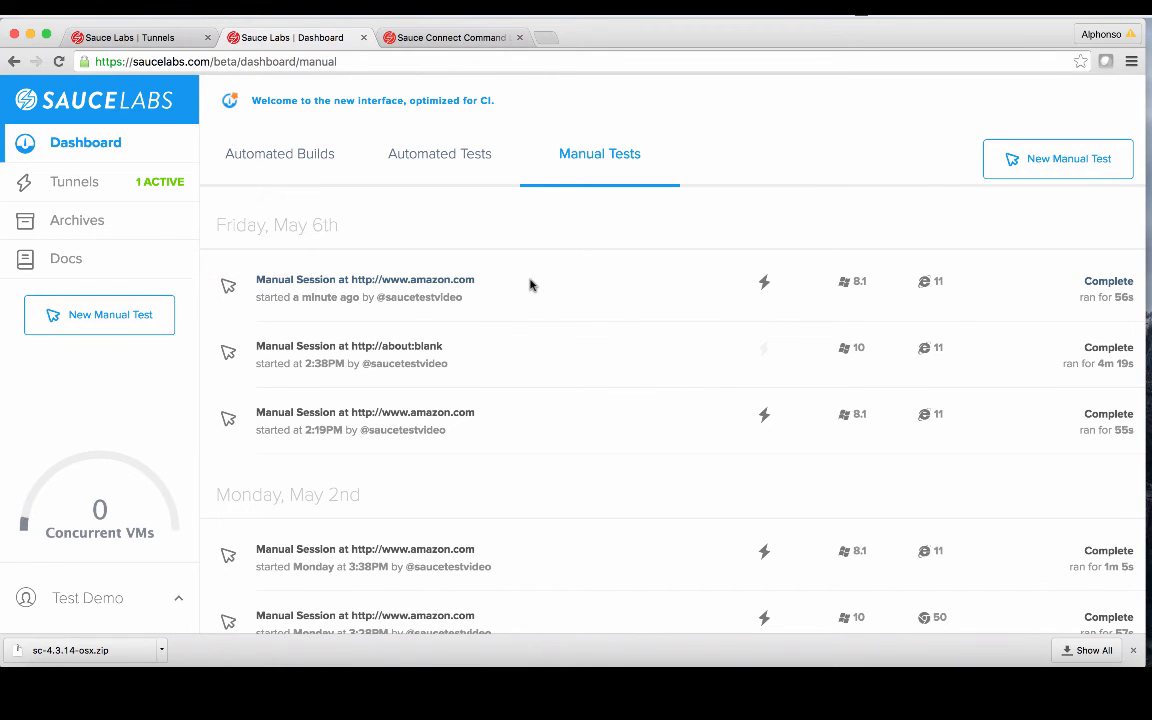
left_click(364, 280)
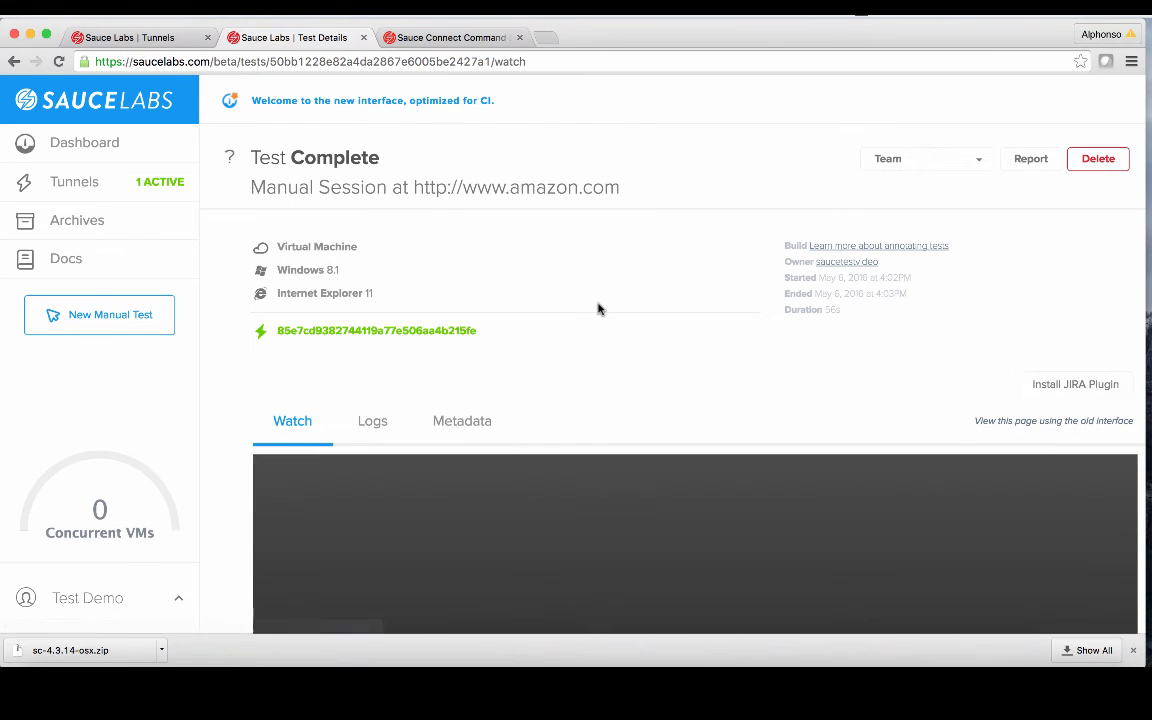
Review the test details' video and tunnel ID, then return to the Tunnels page.
scroll("down", 3)
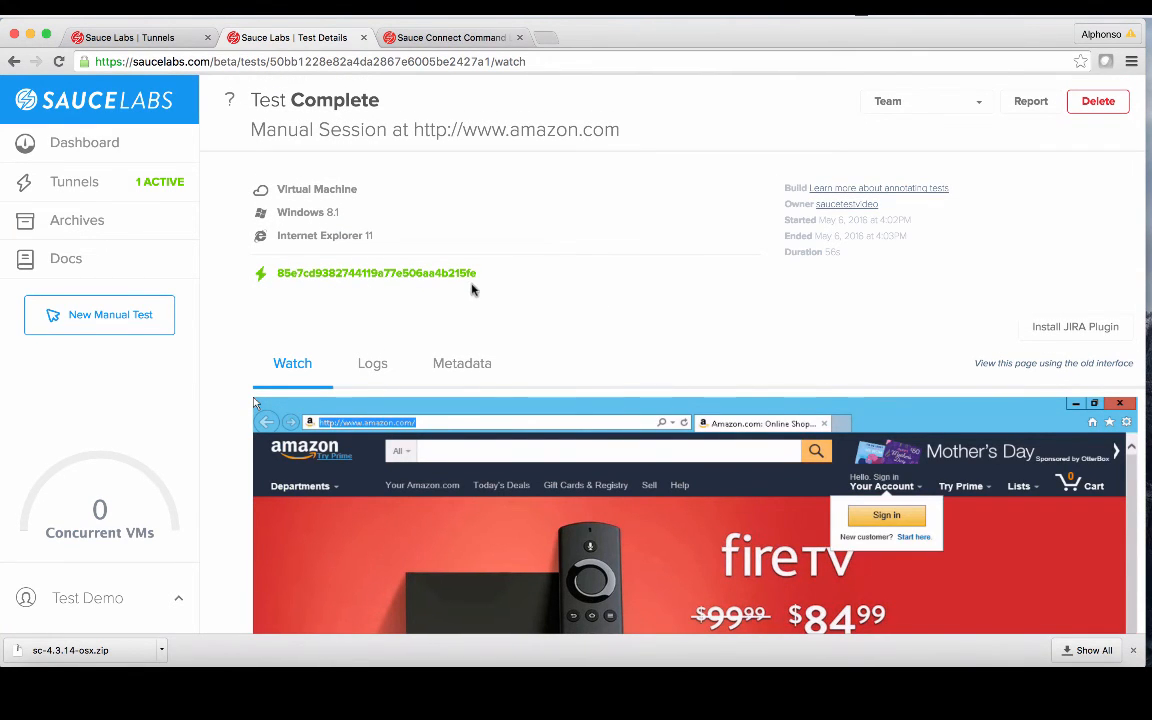
mouse_move(476, 284)
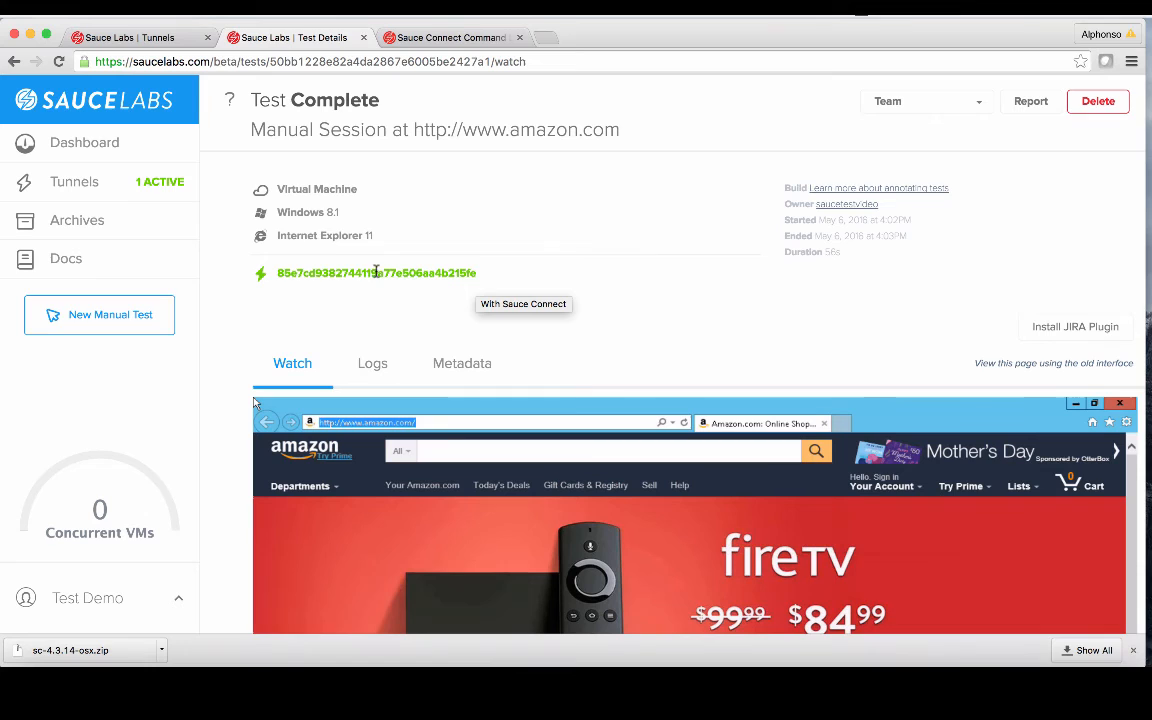
left_click(74, 180)
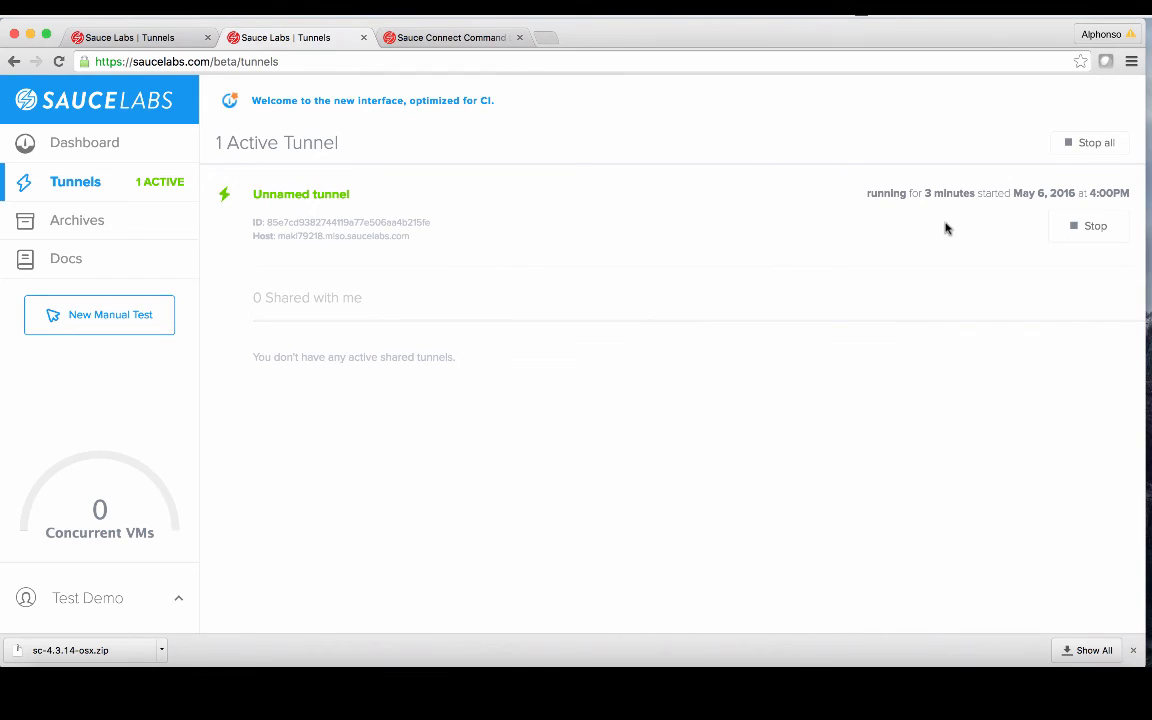
Stop the Unnamed Sauce Connect tunnel and confirm the shutdown.
left_click(1088, 224)
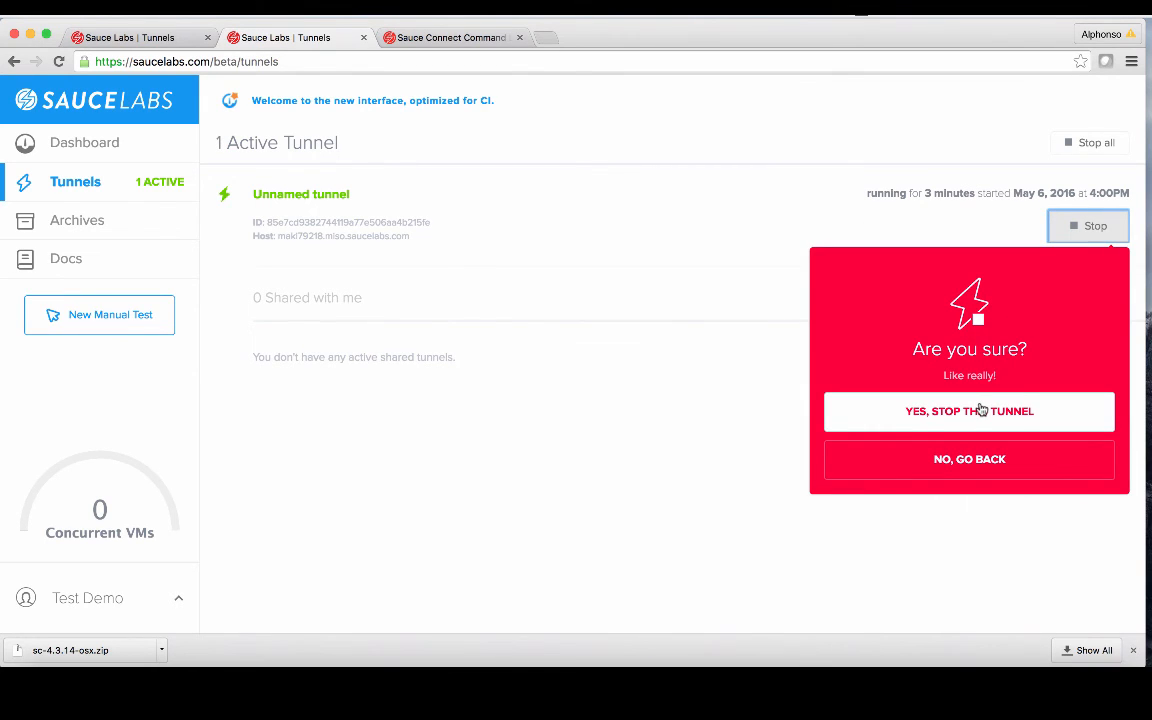
left_click(968, 412)
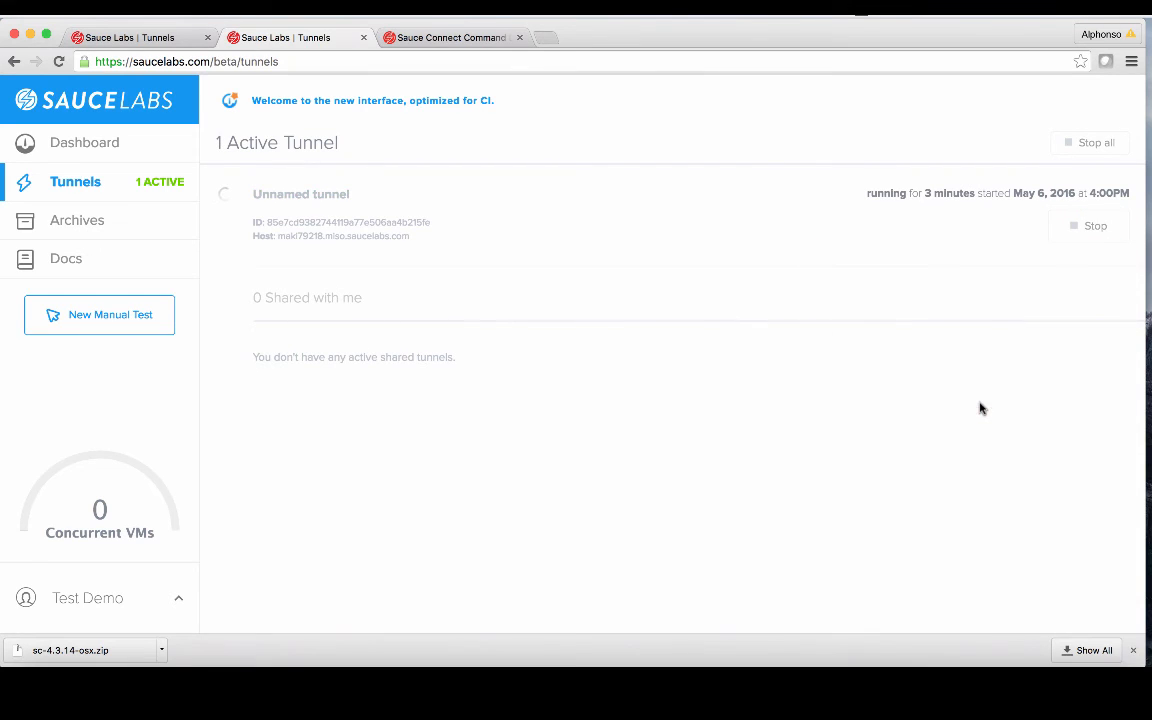
mouse_move(460, 606)
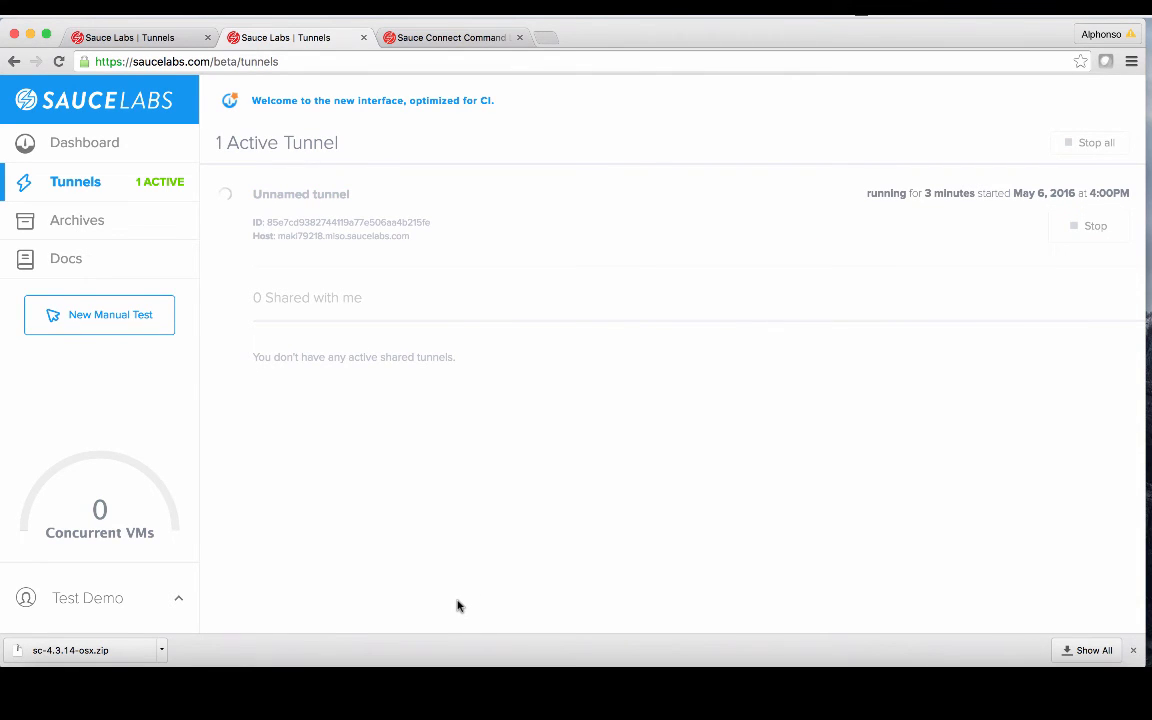